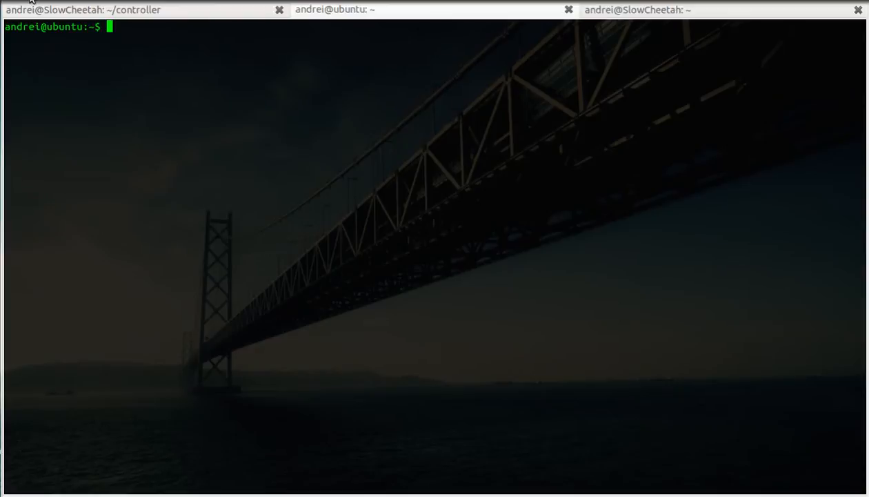
{"action": "mouse_move", "coordinate": [220, 16]}
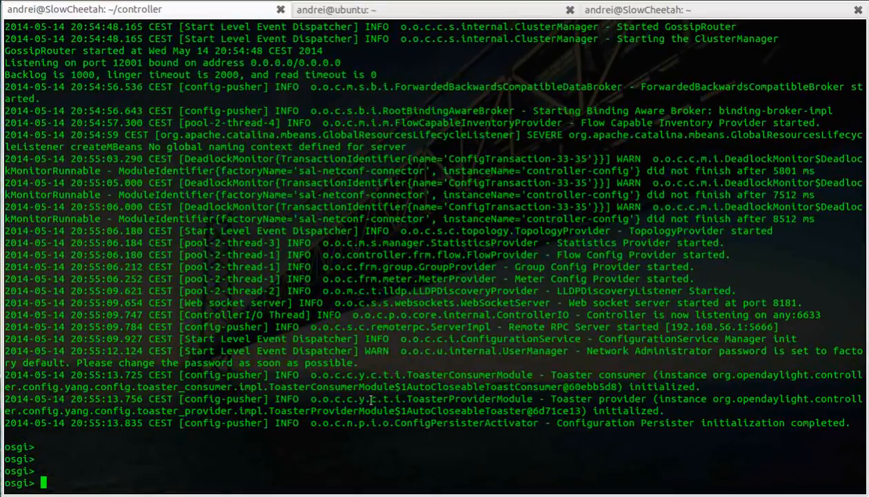
{"action": "mouse_move", "coordinate": [353, 469]}
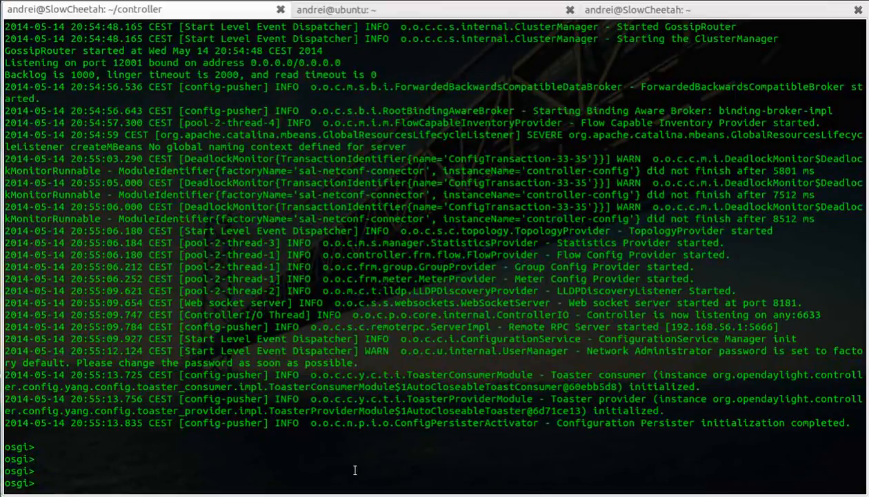
- Launch a Mininet tree,4,2 network with remote controller 192.168.56.1:6633 and OpenFlow13 OVS switches
{"action": "scroll", "scroll_direction": "down", "scroll_amount": 3}
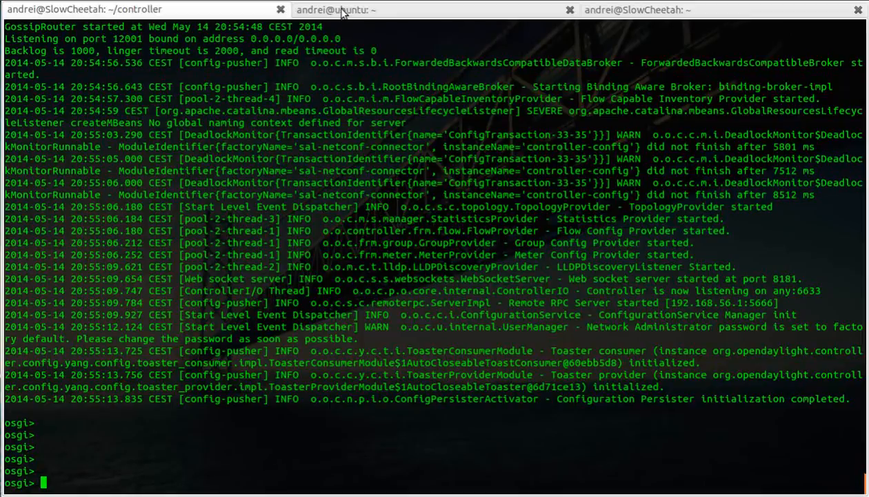
{"action": "left_click", "coordinate": [336, 8]}
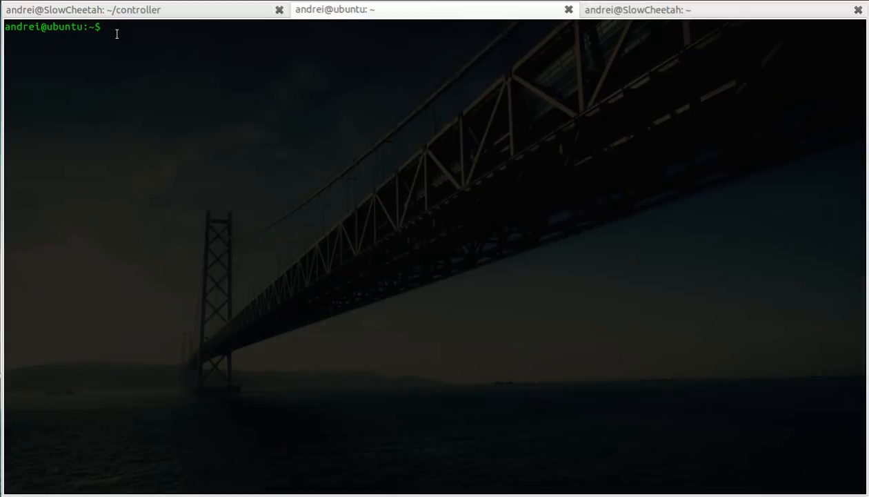
{"action": "type", "text": "sudo mn --topo tree,4,2  --controller 'remote,ip=192.168.56.1,port=6633' --switch ovsk,protocols=OpenFlow13"}
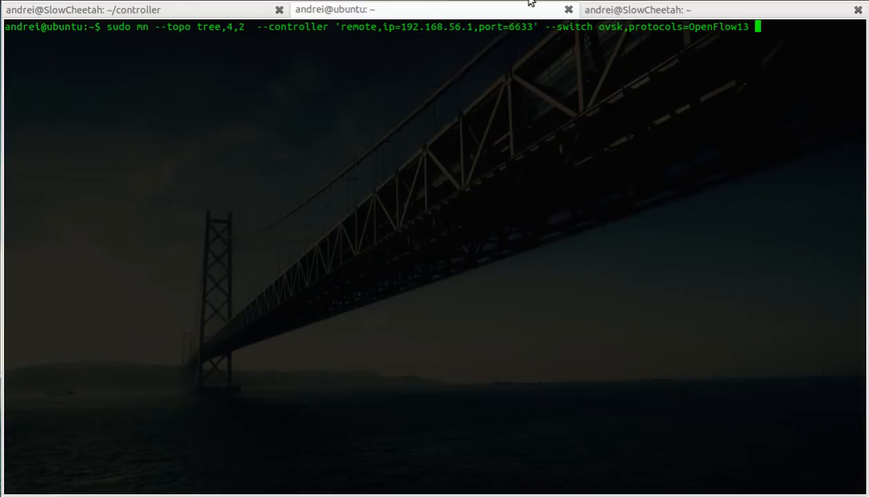
{"action": "mouse_move", "coordinate": [613, 40]}
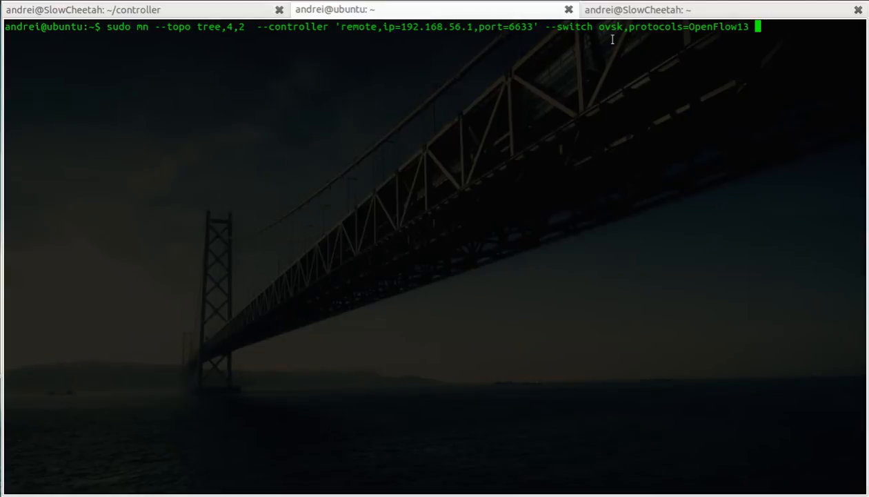
{"action": "mouse_move", "coordinate": [715, 25]}
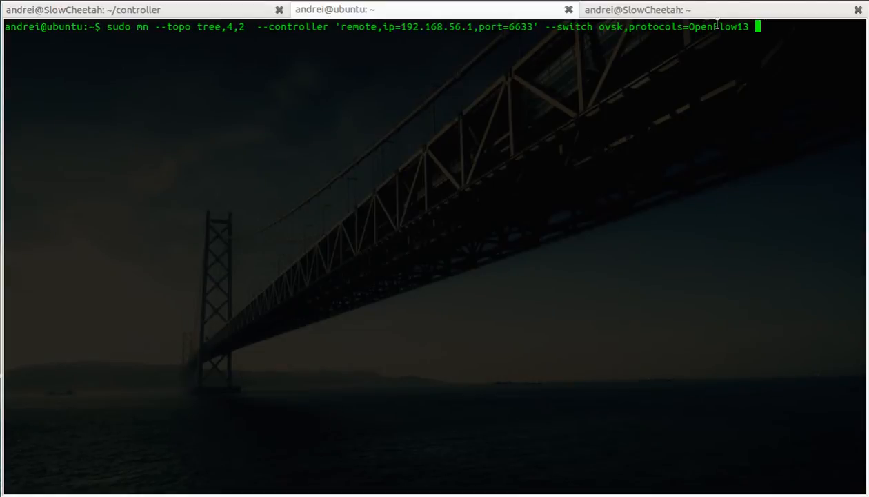
{"action": "mouse_move", "coordinate": [755, 68]}
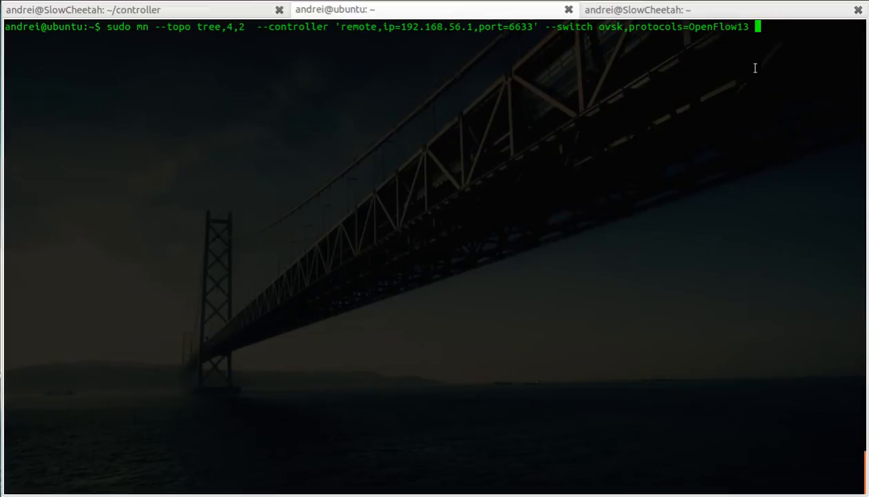
{"action": "key", "text": "Return"}
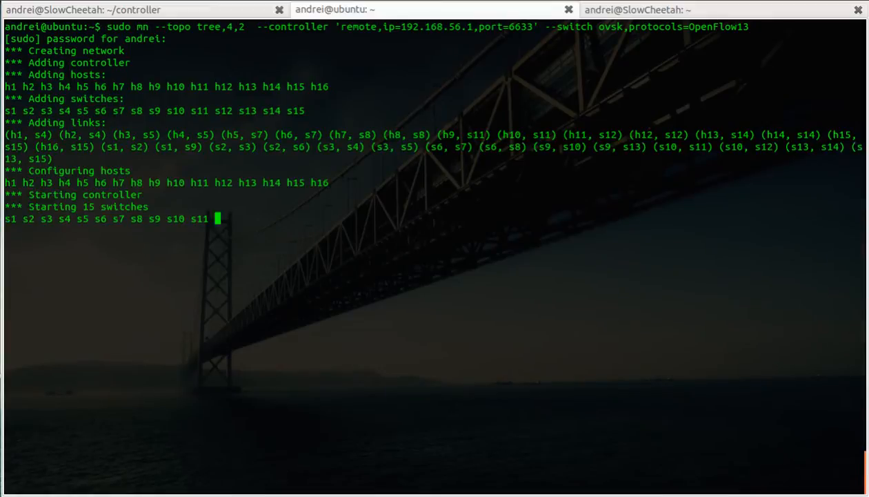
- Verify full reachability with pingall reporting 0% dropped (240/240 received)
{"action": "type", "text": "pingall"}
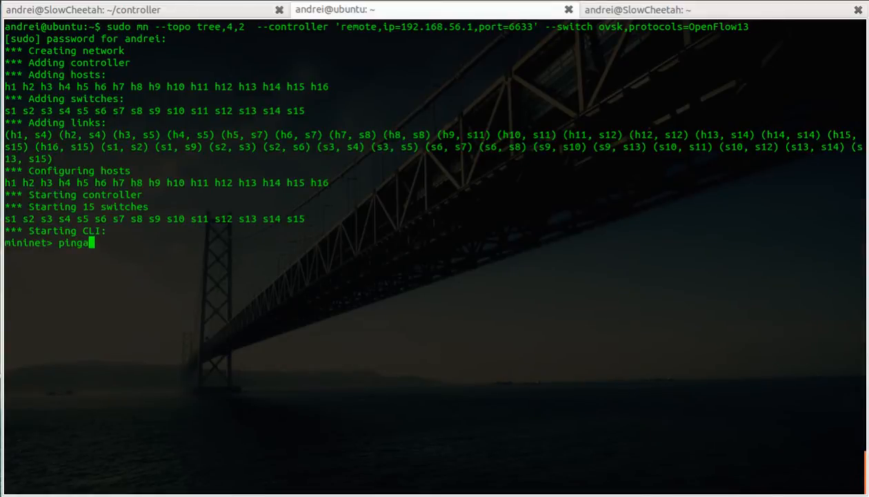
{"action": "key", "text": "Return"}
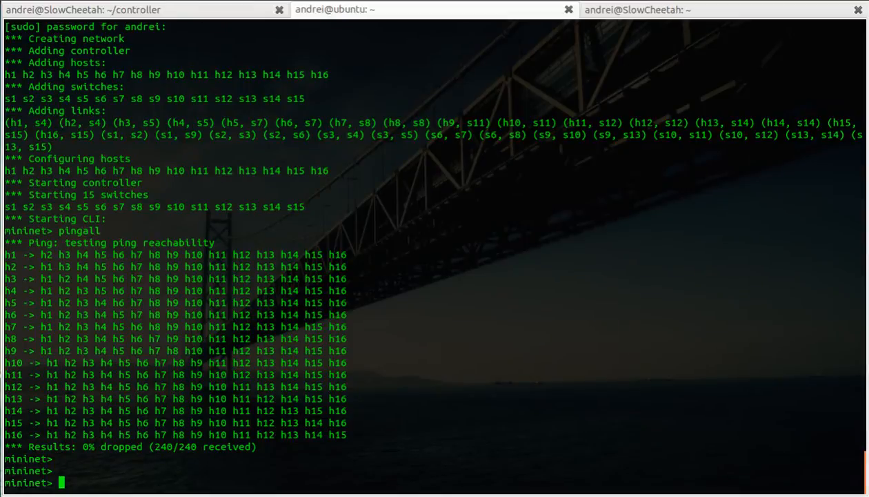
{"action": "mouse_move", "coordinate": [704, 22]}
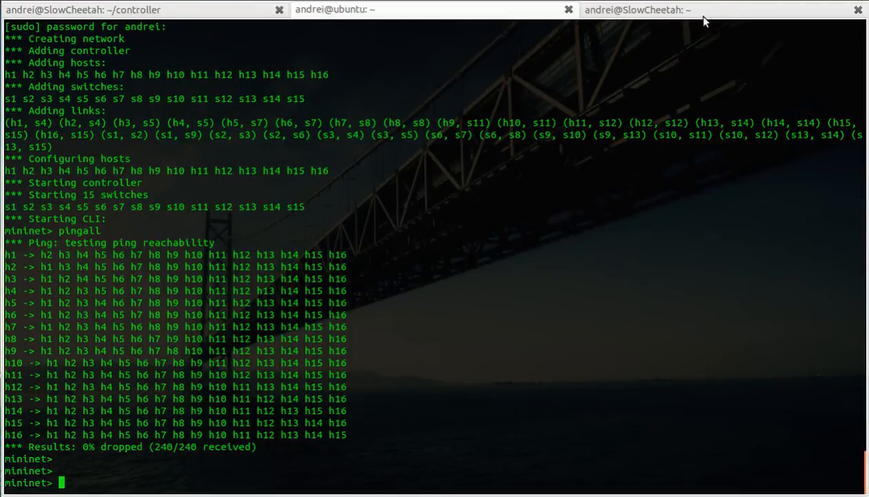
{"action": "mouse_move", "coordinate": [701, 17]}
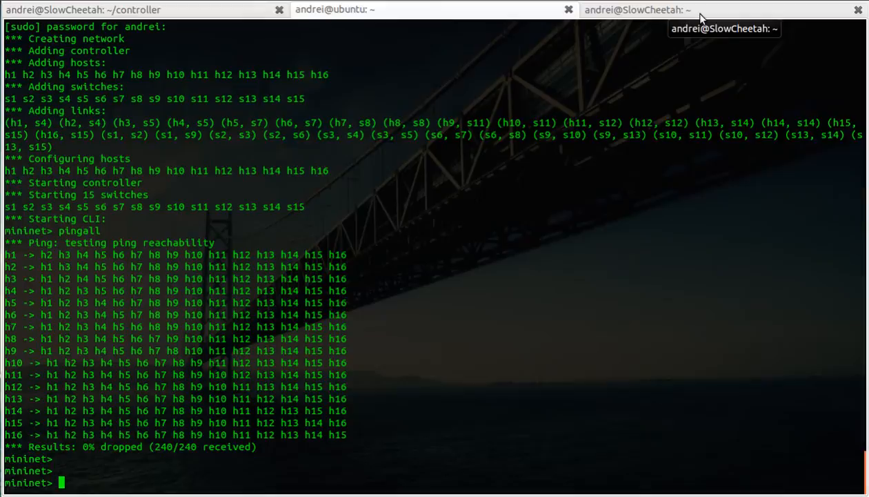
- Review script_lb.sh in gedit, picking out PoolRR and the member and GET curl lines
{"action": "left_click", "coordinate": [635, 9]}
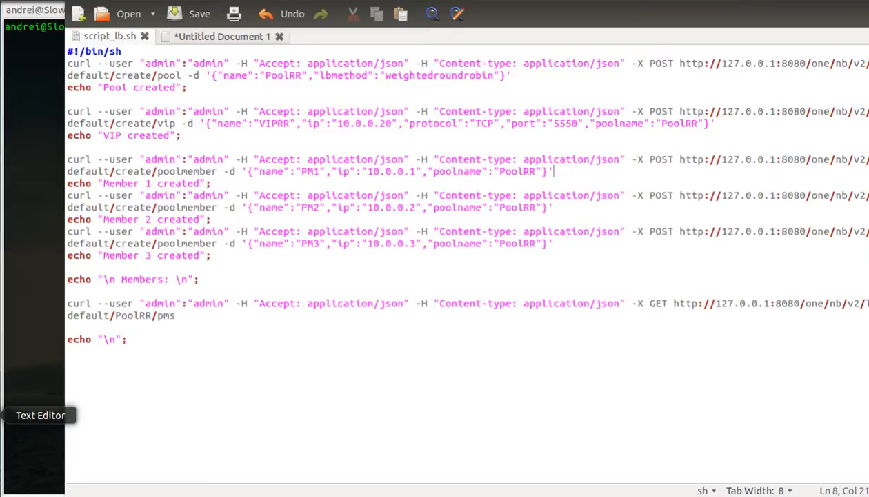
{"action": "mouse_move", "coordinate": [618, 39]}
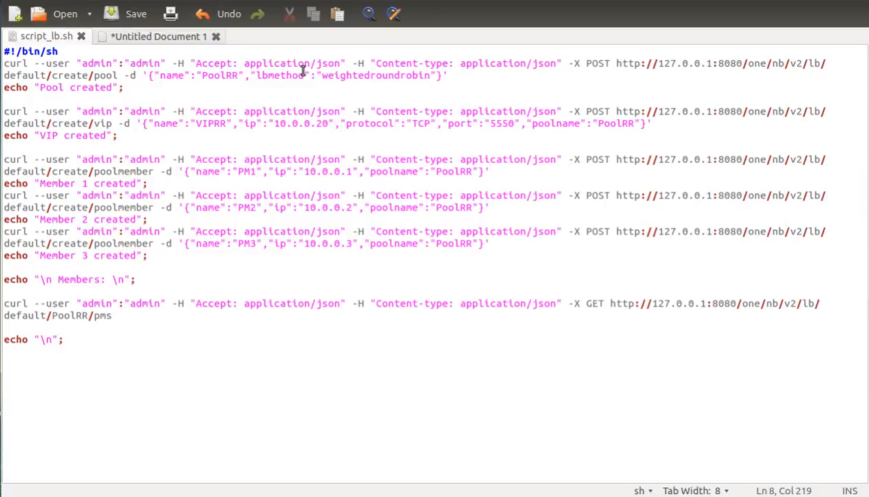
{"action": "mouse_move", "coordinate": [21, 54]}
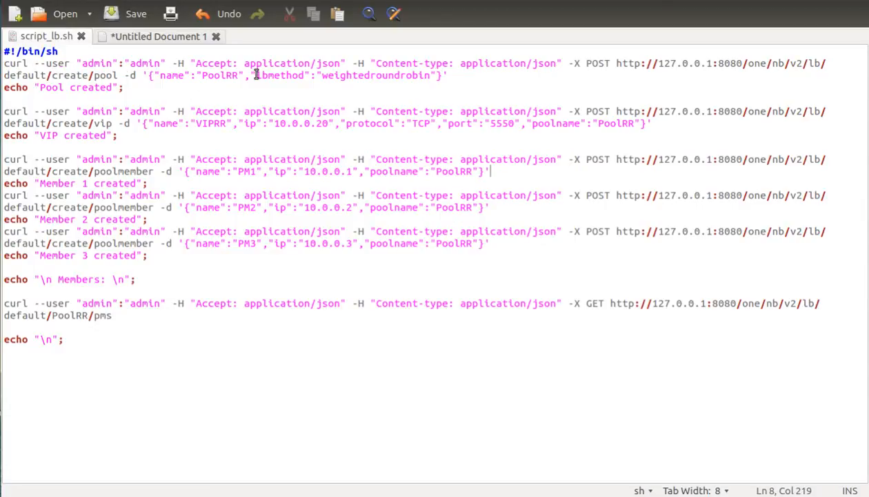
{"action": "mouse_move", "coordinate": [338, 77]}
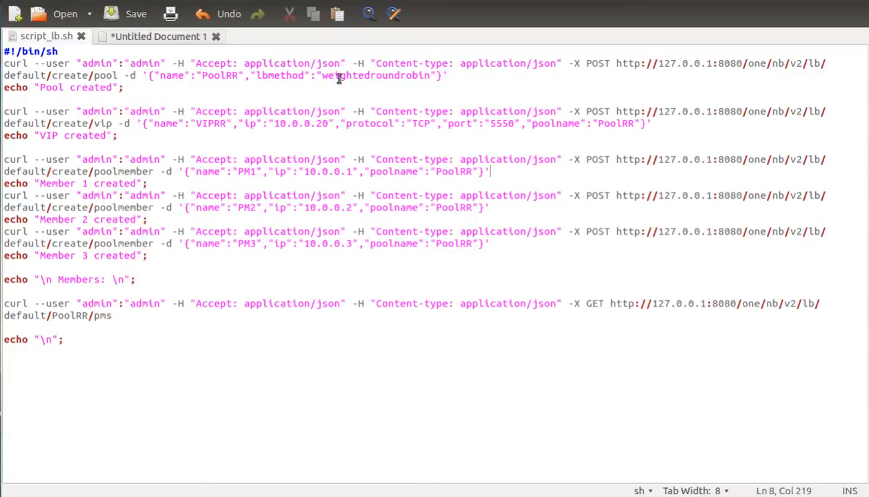
{"action": "mouse_move", "coordinate": [305, 78]}
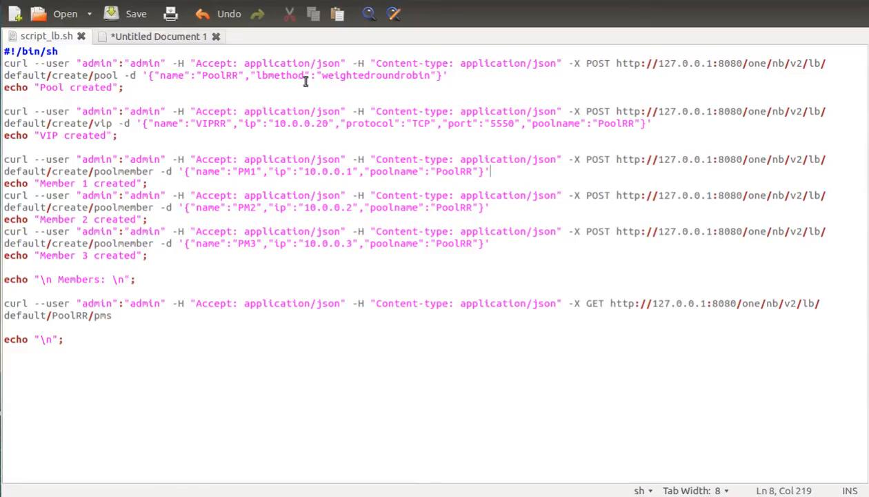
{"action": "mouse_move", "coordinate": [157, 147]}
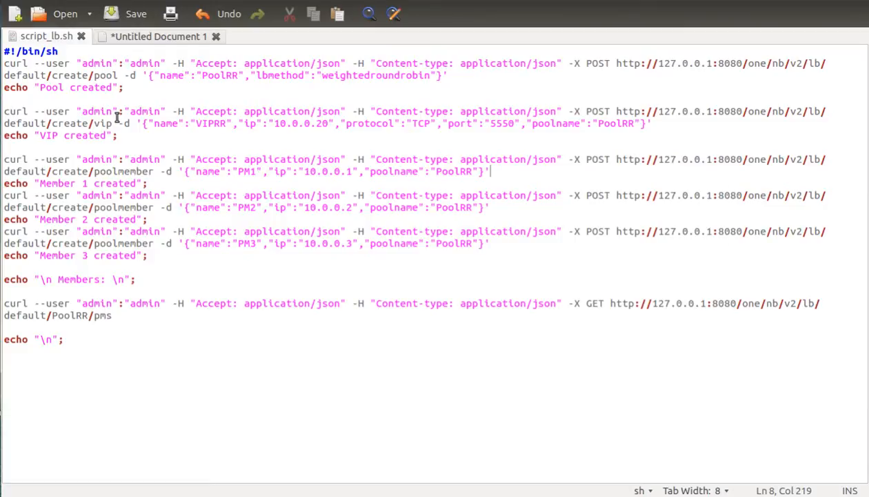
{"action": "mouse_move", "coordinate": [241, 123]}
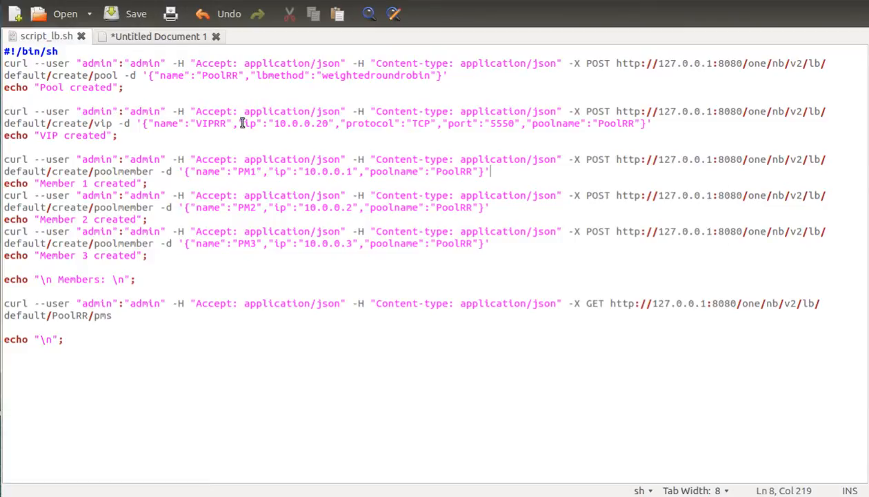
{"action": "mouse_move", "coordinate": [632, 130]}
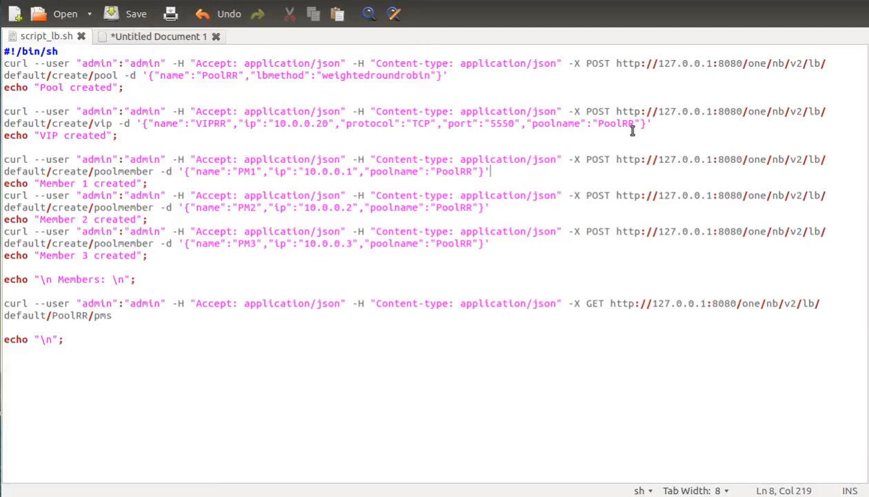
{"action": "double_click", "coordinate": [615, 123]}
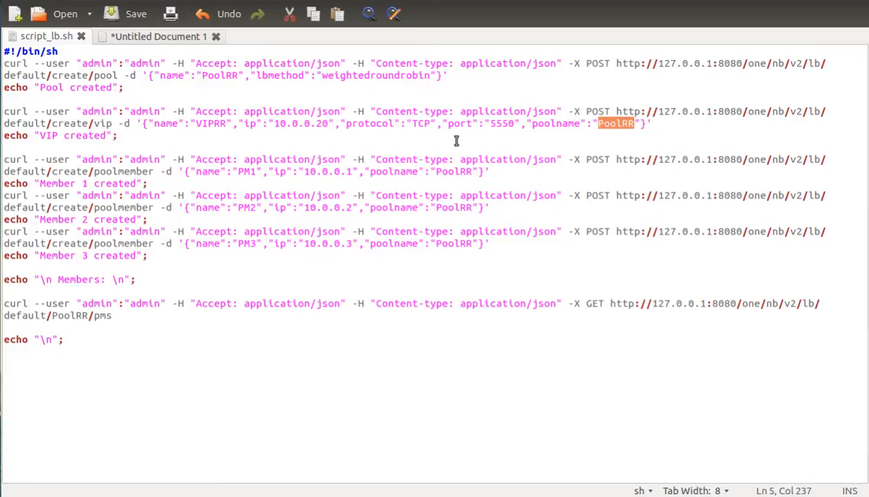
{"action": "mouse_move", "coordinate": [495, 124]}
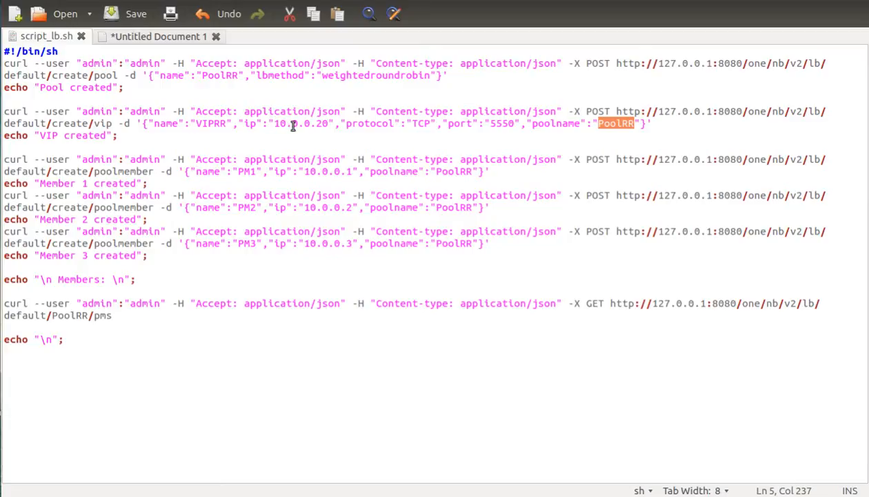
{"action": "mouse_move", "coordinate": [469, 127]}
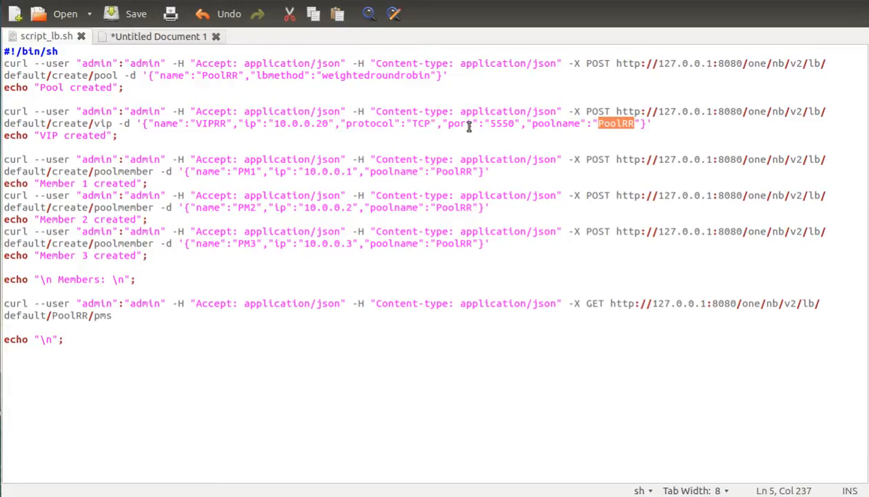
{"action": "mouse_move", "coordinate": [499, 135]}
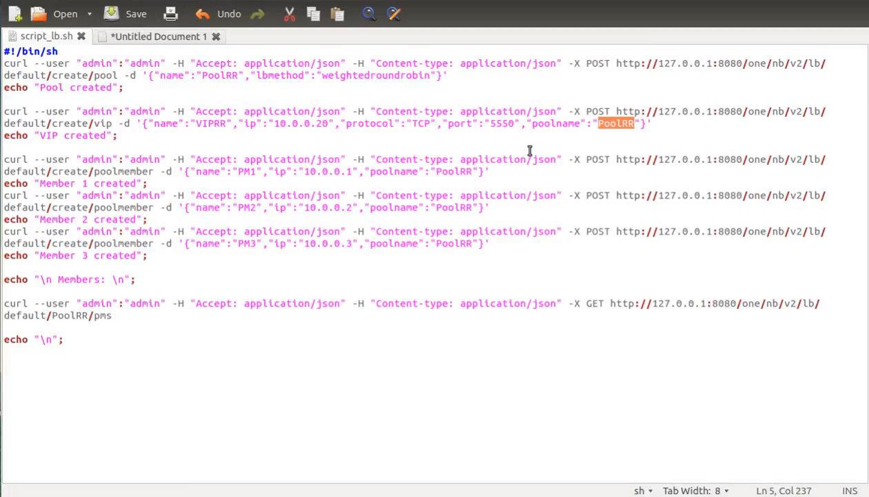
{"action": "mouse_move", "coordinate": [554, 171]}
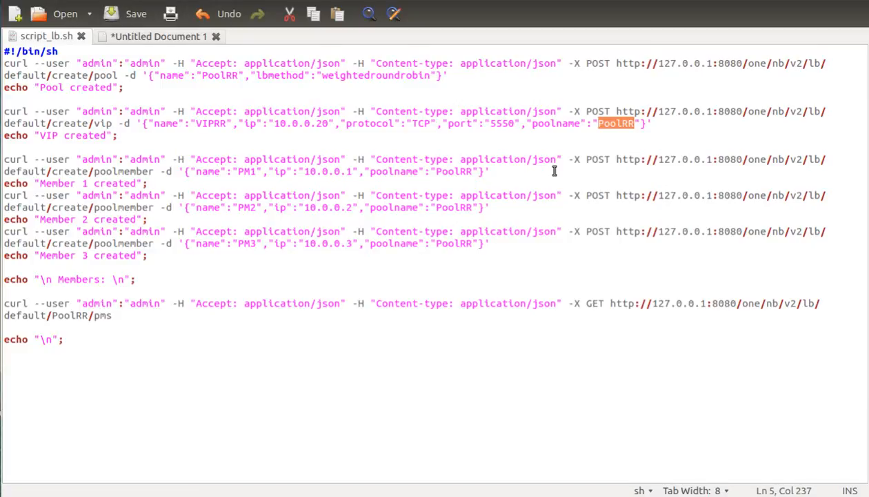
{"action": "mouse_move", "coordinate": [14, 171]}
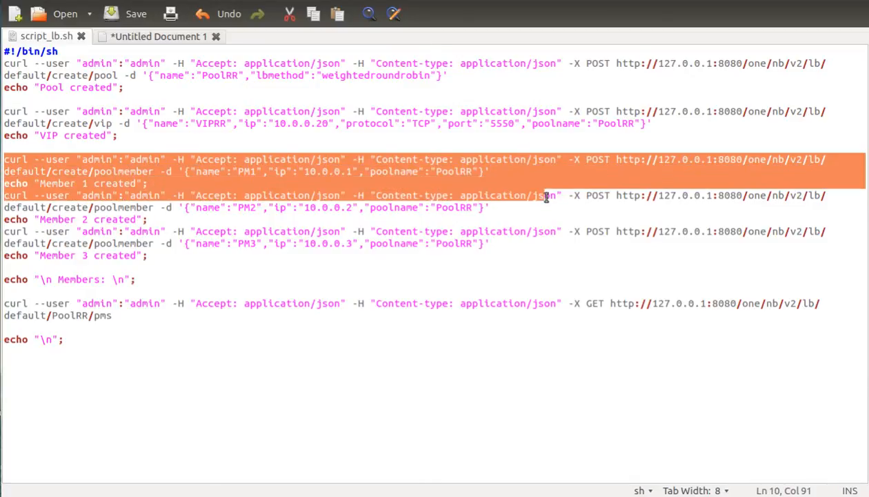
{"action": "left_click", "coordinate": [489, 171]}
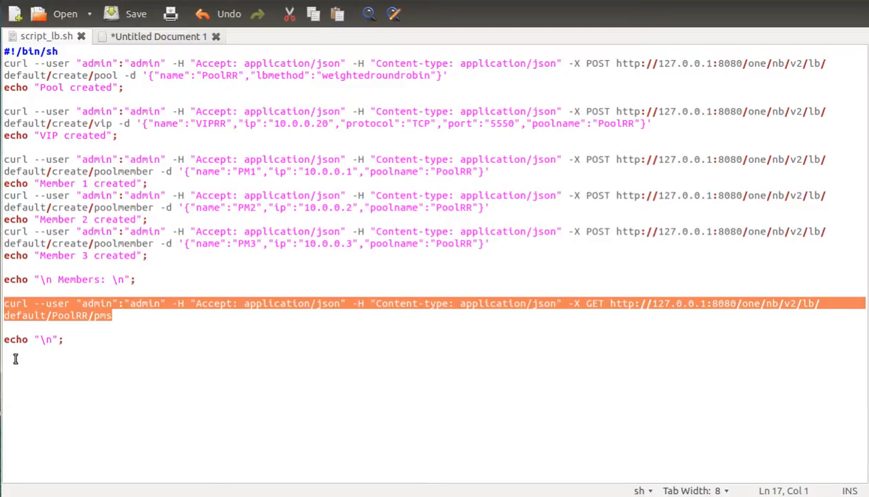
{"action": "mouse_move", "coordinate": [155, 307]}
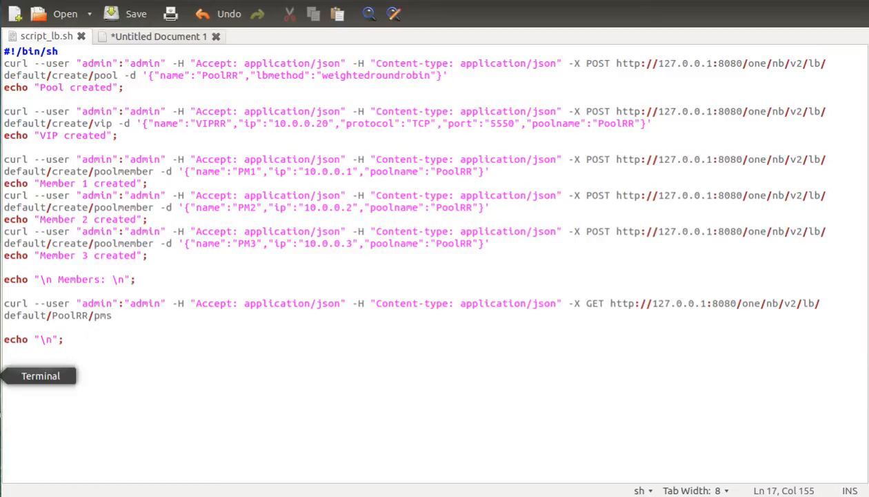
- Run ./script_lb.sh to create PoolRR, the VIP and members PM1–PM3, checking PM1's 10.0.0.1
{"action": "left_click", "coordinate": [40, 376]}
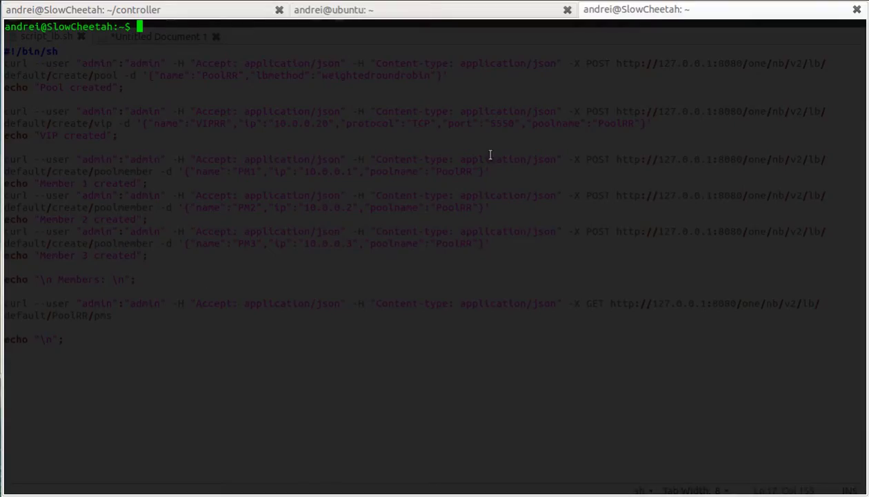
{"action": "type", "text": "./script_lb.sh"}
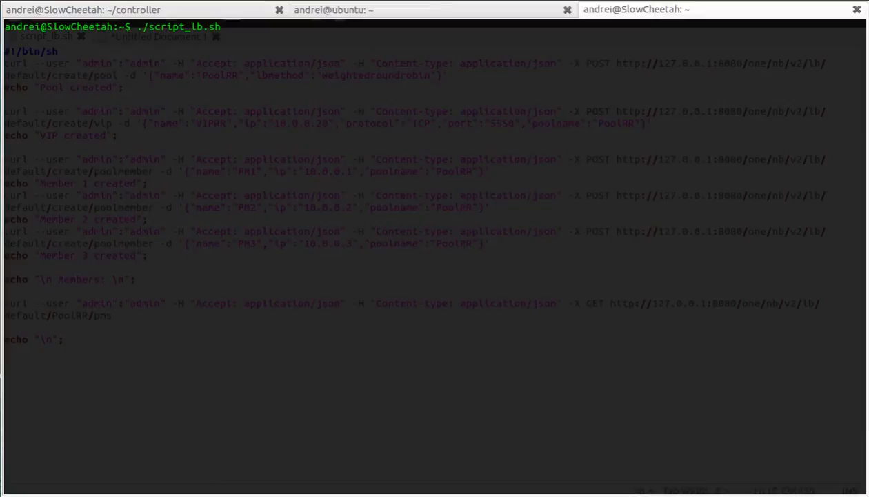
{"action": "key", "text": "Return"}
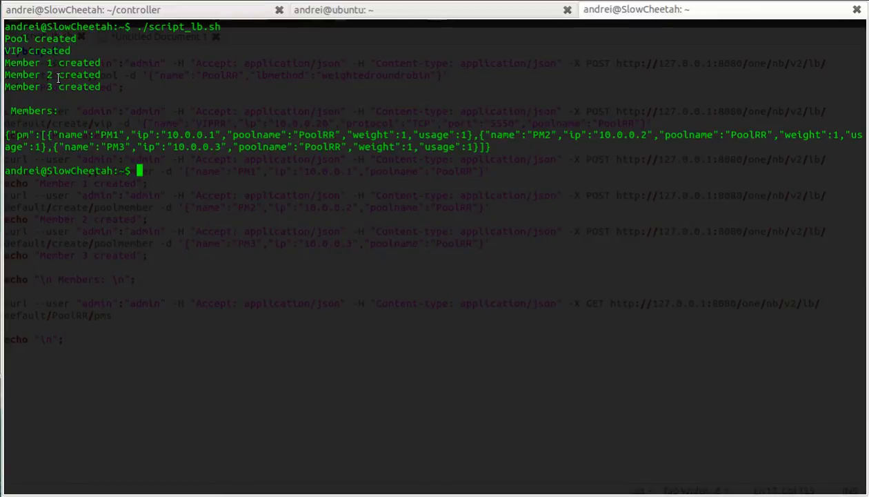
{"action": "double_click", "coordinate": [180, 135]}
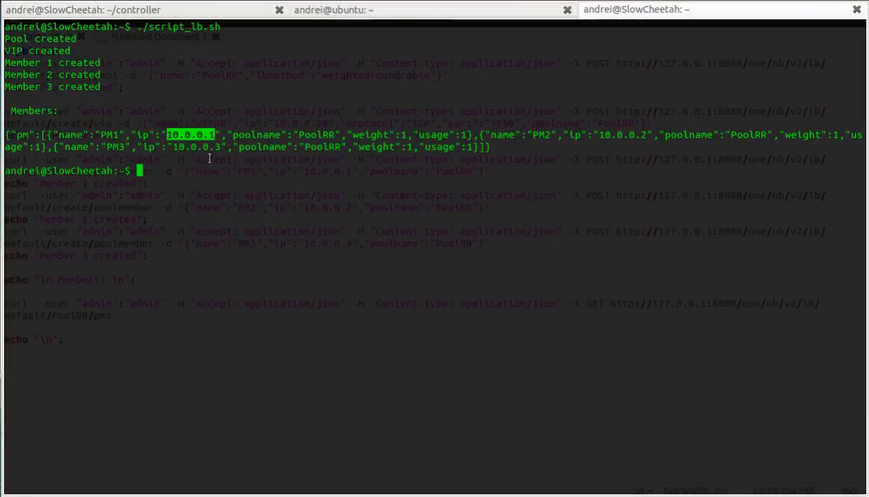
{"action": "mouse_move", "coordinate": [276, 99]}
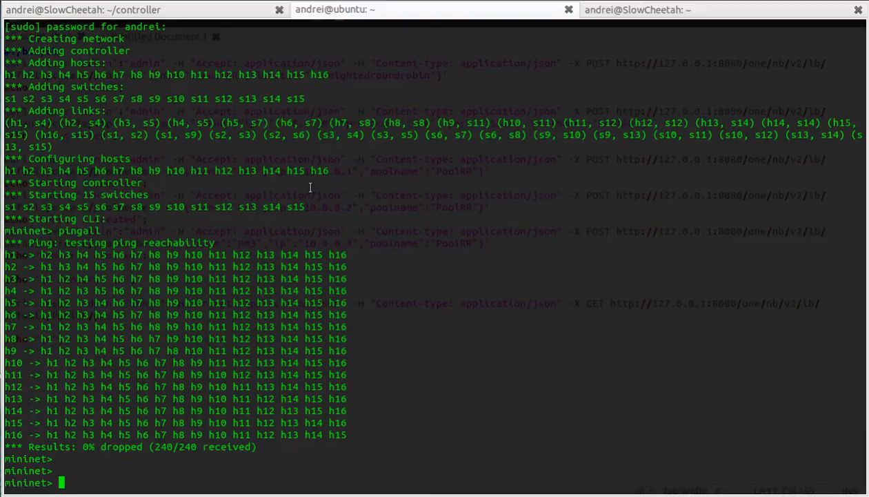
- Open an xterm for h1 and start an iperf server on port 5550
{"action": "type", "text": "xter"}
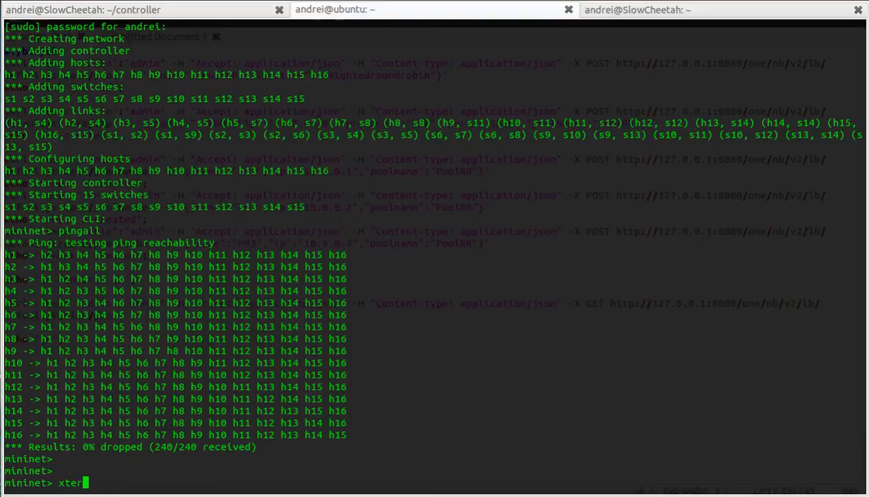
{"action": "type", "text": "m h1"}
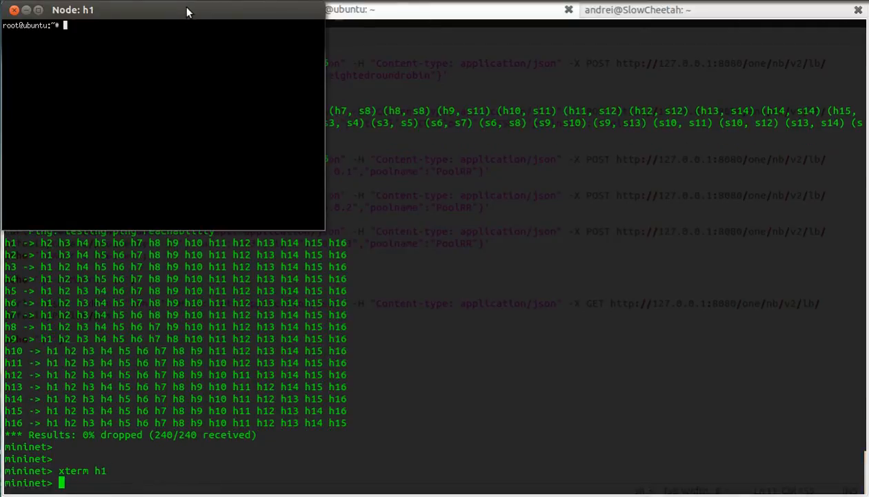
{"action": "left_click_drag", "start_coordinate": [186, 10], "coordinate": [204, 49]}
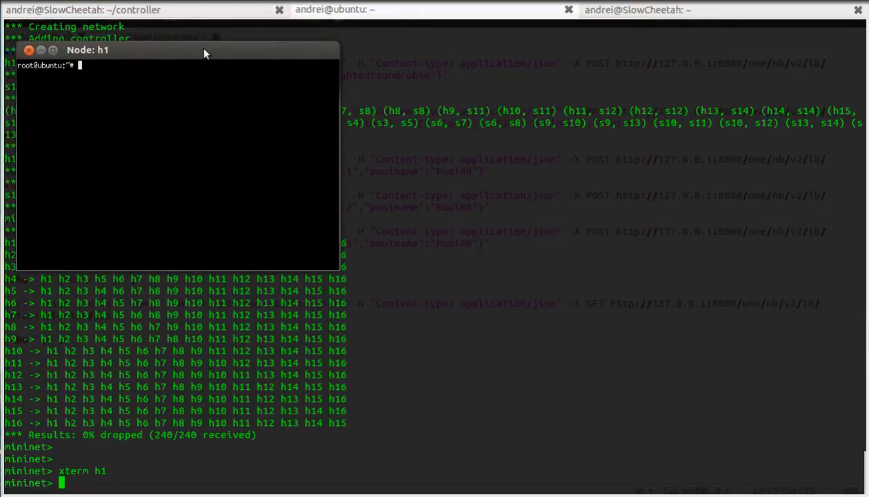
{"action": "type", "text": "ipe"}
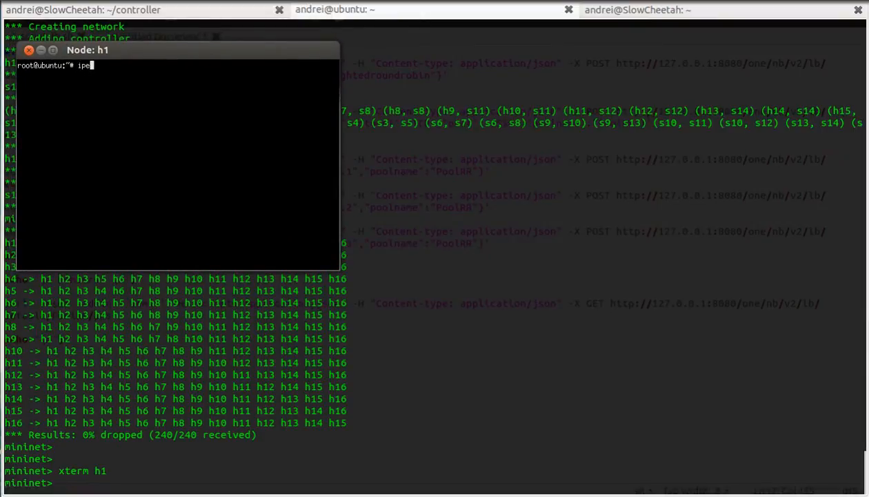
{"action": "type", "text": "rf"}
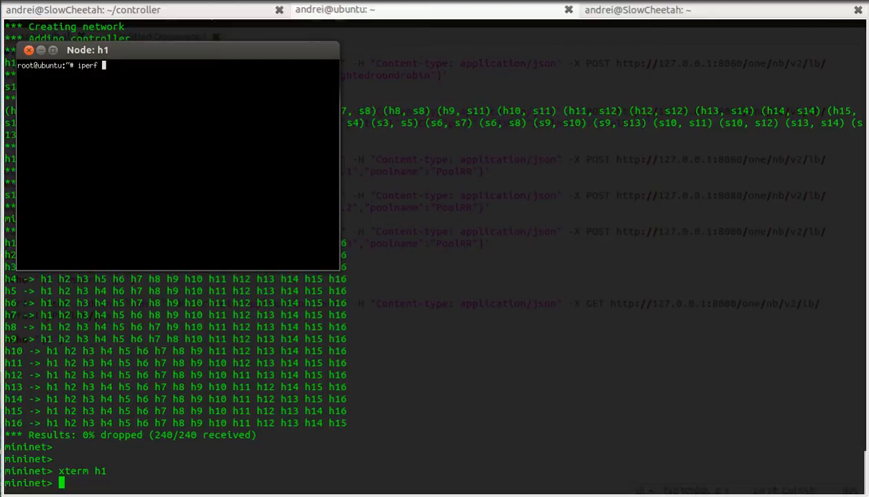
{"action": "type", "text": "-s"}
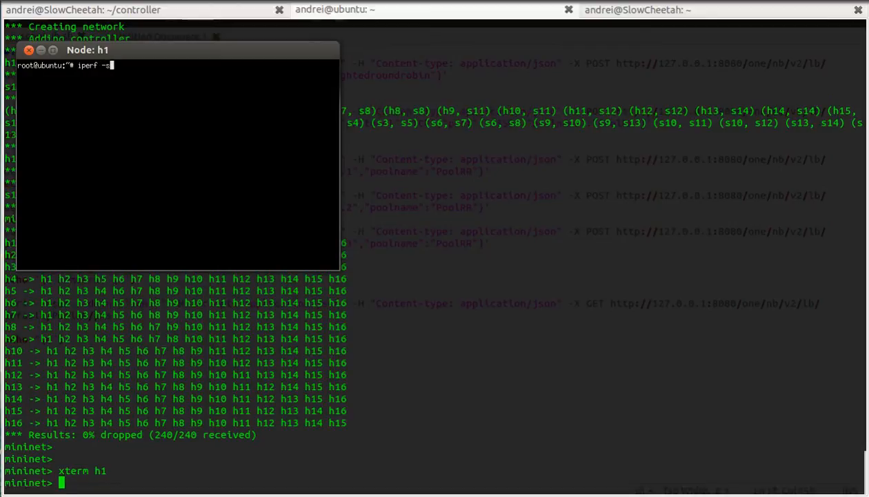
{"action": "type", "text": "-p 55"}
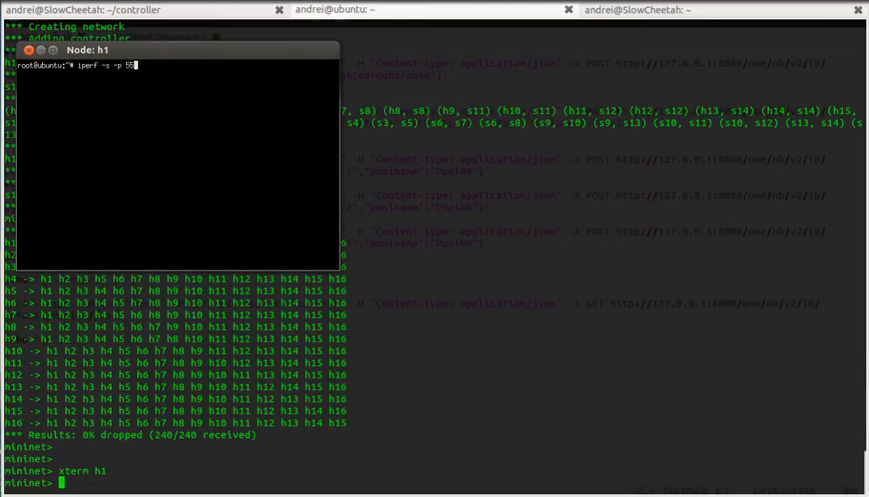
{"action": "type", "text": "0"}
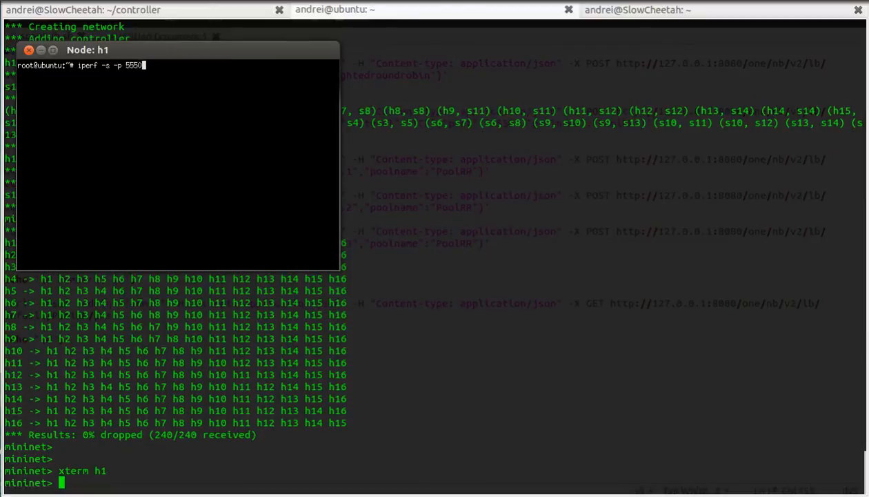
{"action": "key", "text": "Return"}
{"action": "type", "text": "xterm h"}
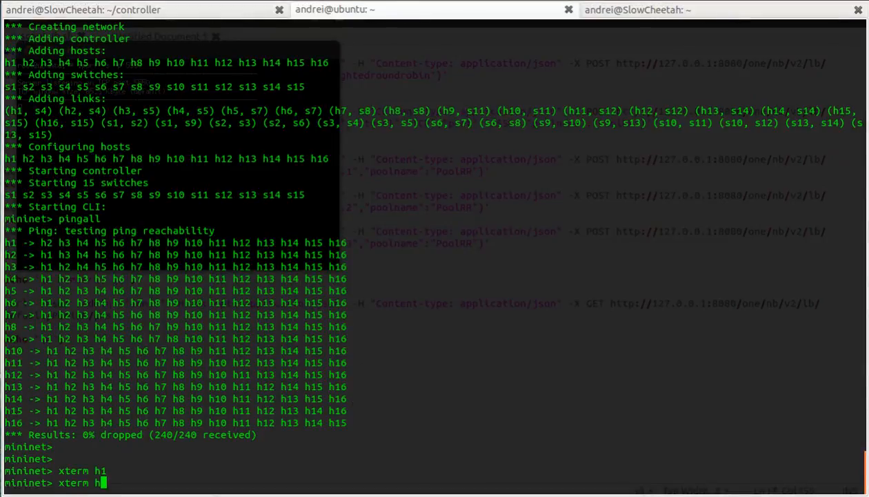
- Start iperf servers on port 5550 in the h2 and h3 node windows
{"action": "key", "text": "Return"}
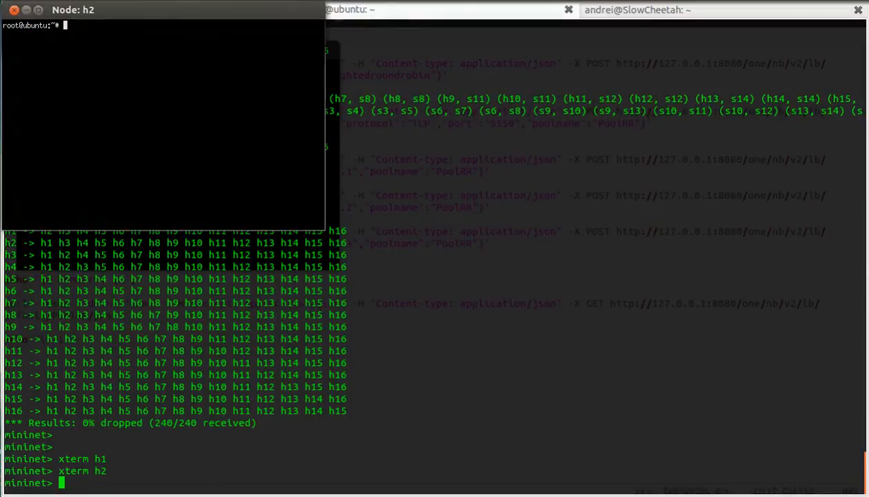
{"action": "type", "text": "iperf"}
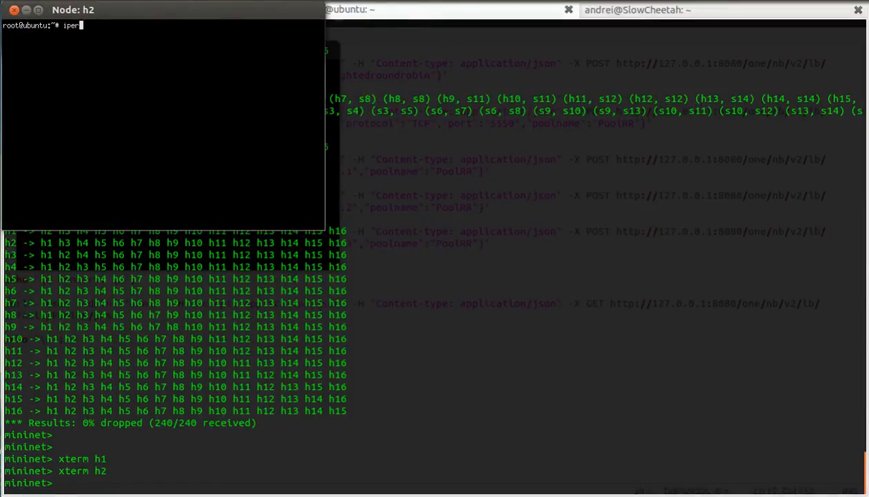
{"action": "type", "text": "-s -"}
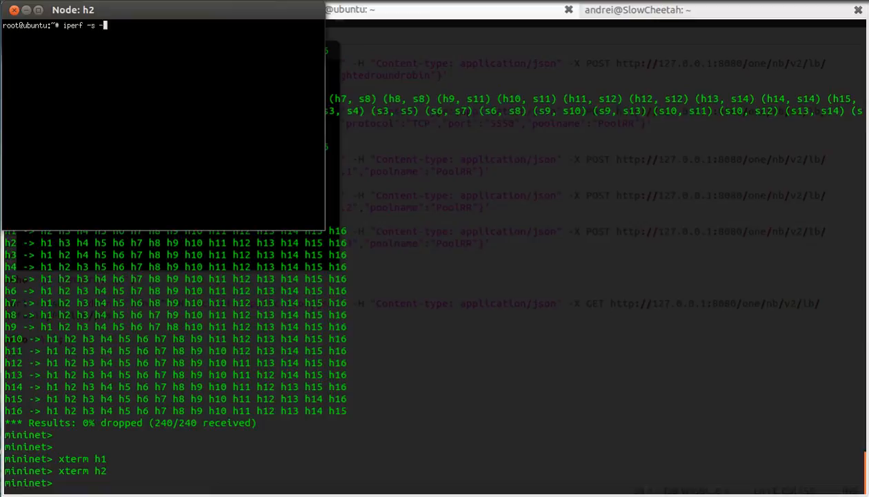
{"action": "type", "text": "p 55"}
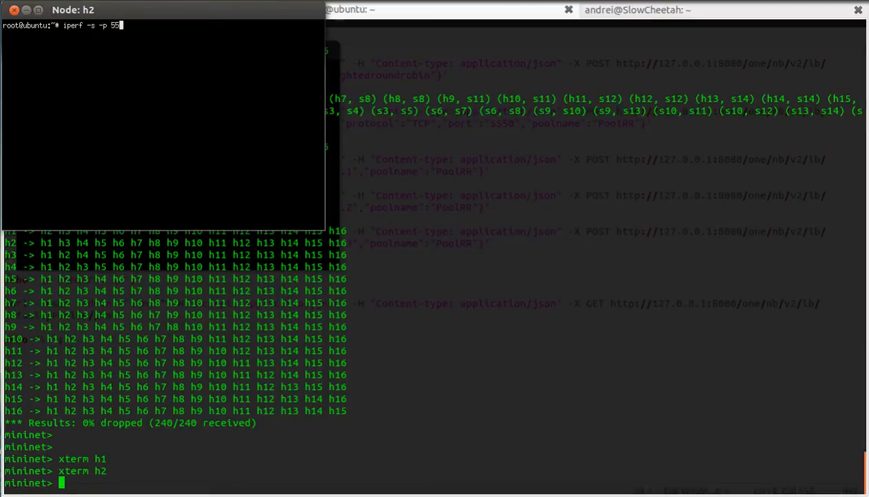
{"action": "key", "text": "Return"}
{"action": "type", "text": "xterm h3"}
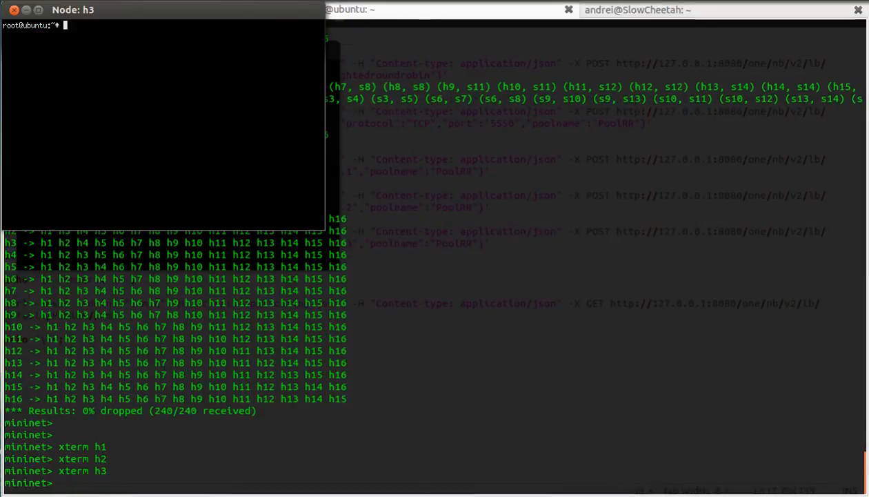
{"action": "type", "text": "iperf -s"}
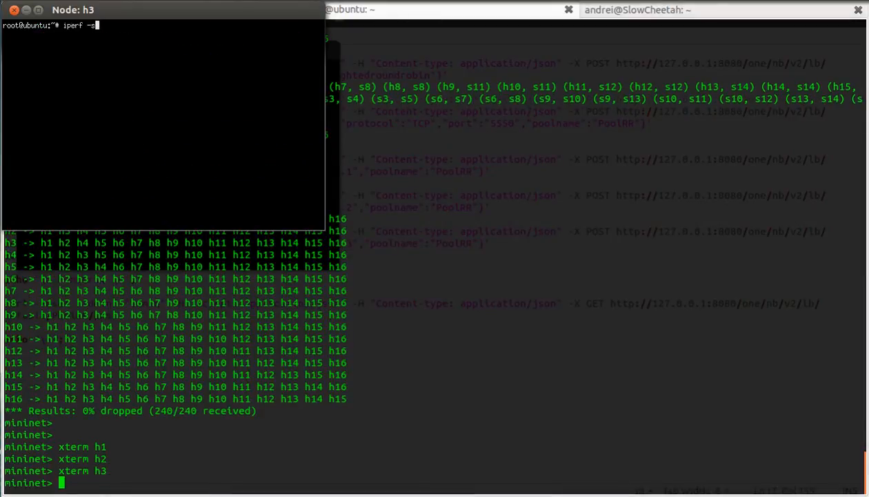
{"action": "type", "text": "-p 555"}
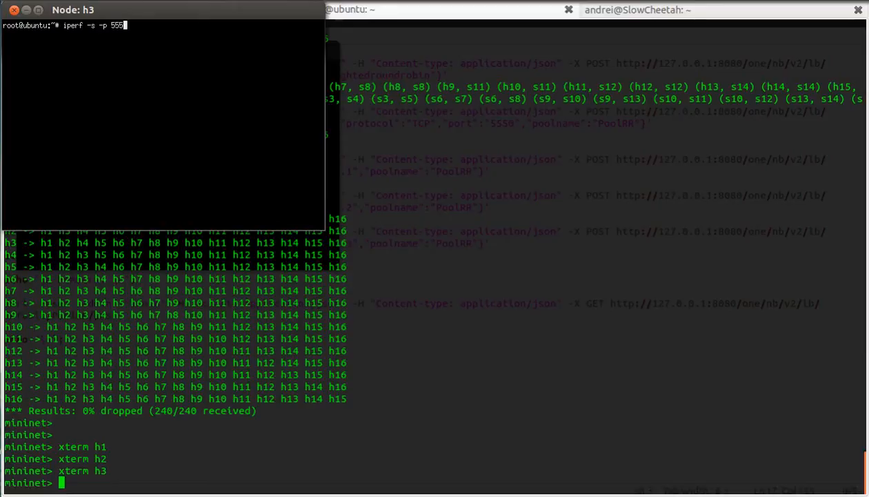
{"action": "key", "text": "Return"}
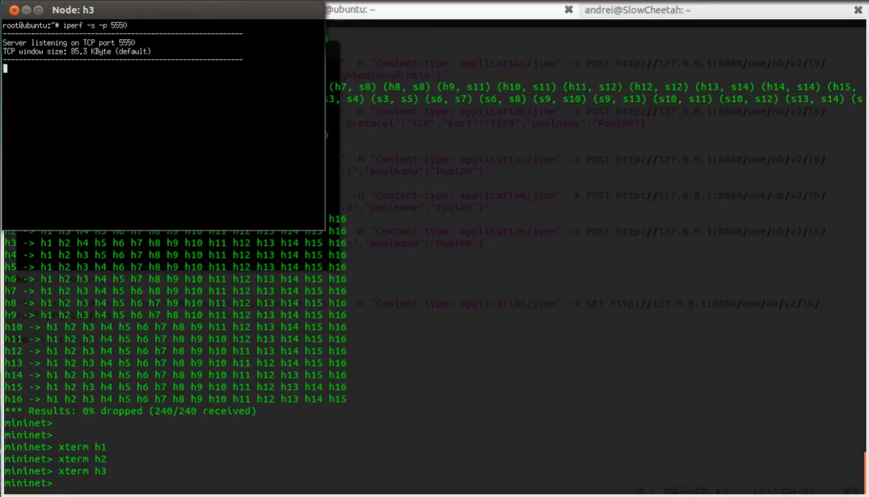
{"action": "mouse_move", "coordinate": [328, 458]}
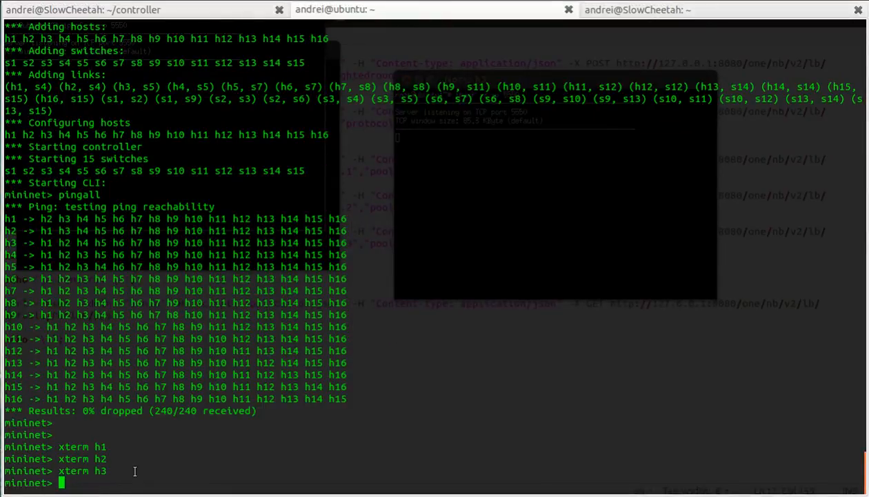
- Open an xterm for h6 and add a static ARP entry mapping 10.0.0.20 to 00:00:cc:00:00:20
{"action": "type", "text": "xterm h6"}
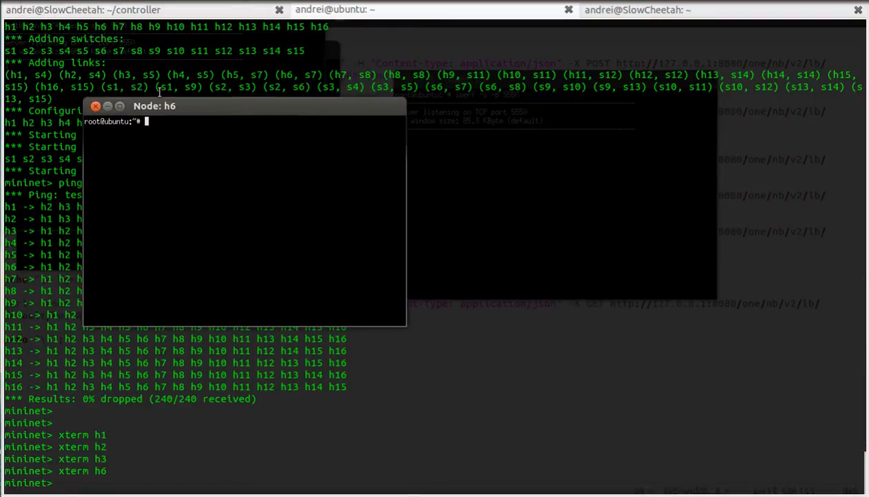
{"action": "type", "text": "exit"}
{"action": "type", "text": "arp -s 10.0.0.20 00:00:cc:00:00:20"}
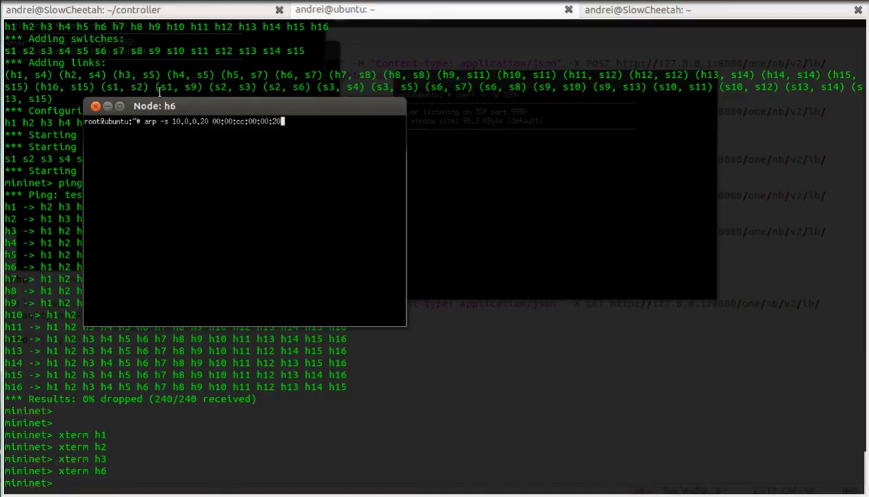
{"action": "key", "text": "Return"}
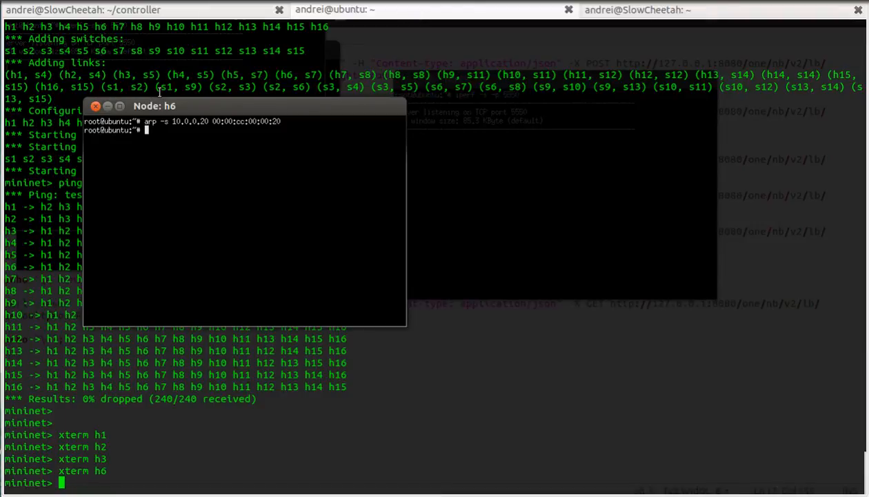
{"action": "type", "text": "iperf -s -p 5550"}
{"action": "type", "text": "exit"}
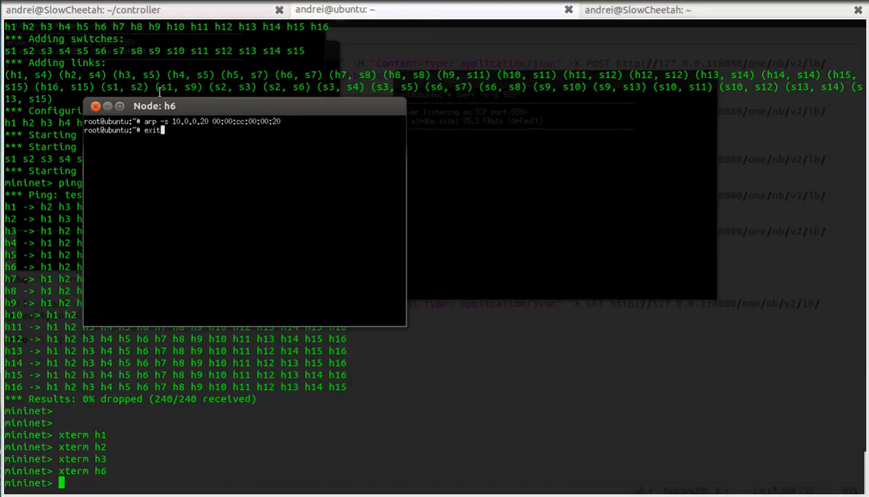
{"action": "key", "text": "Return"}
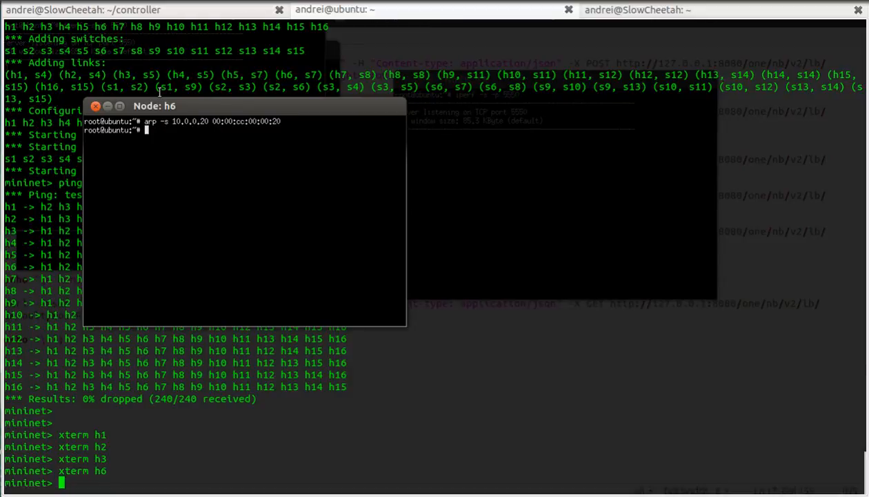
- Begin entering the iperf client command iperf -c 10.0.0.20 -p on h6
{"action": "type", "text": "iperf"}
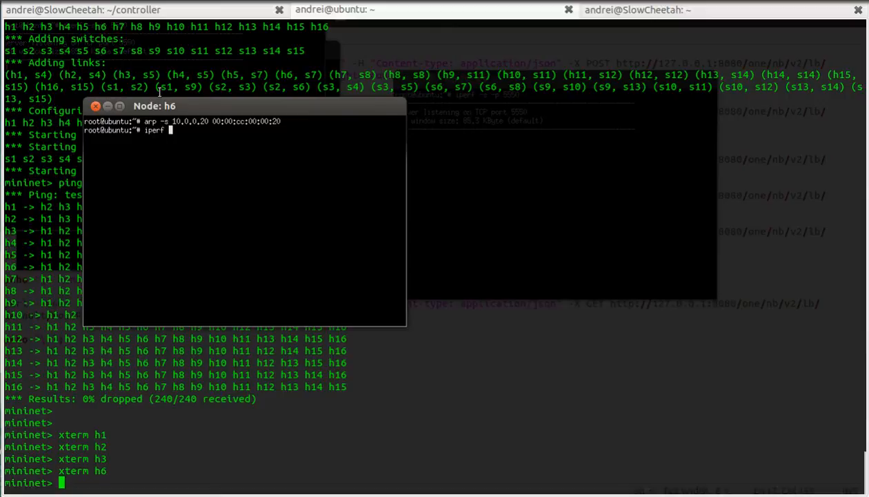
{"action": "type", "text": "-"}
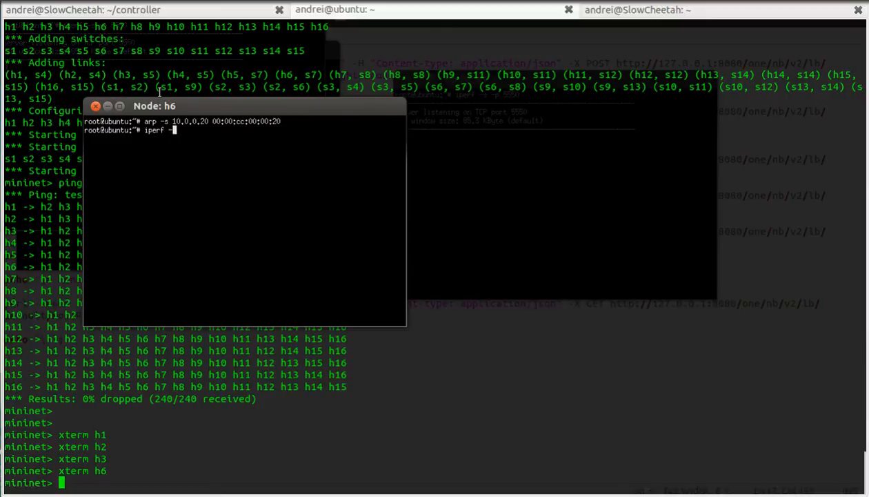
{"action": "type", "text": "-c 10.0.0.20"}
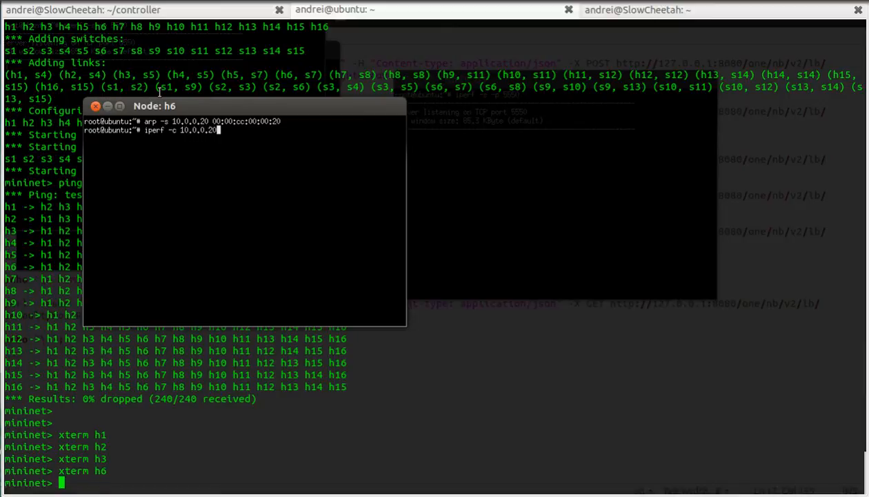
{"action": "type", "text": "-p"}
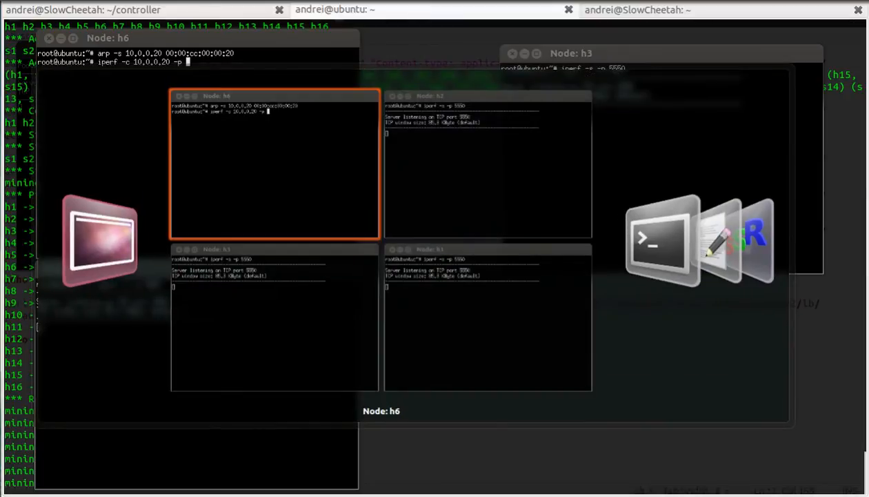
- Run iperf -c 10.0.0.20 -p 5550 from h6 repeatedly, served by h1, h2, then h3
{"action": "left_click", "coordinate": [274, 317]}
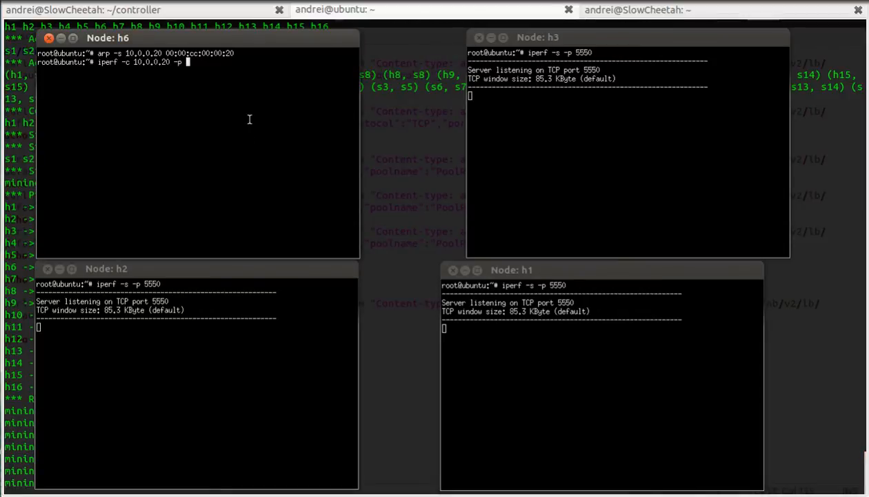
{"action": "type", "text": "555"}
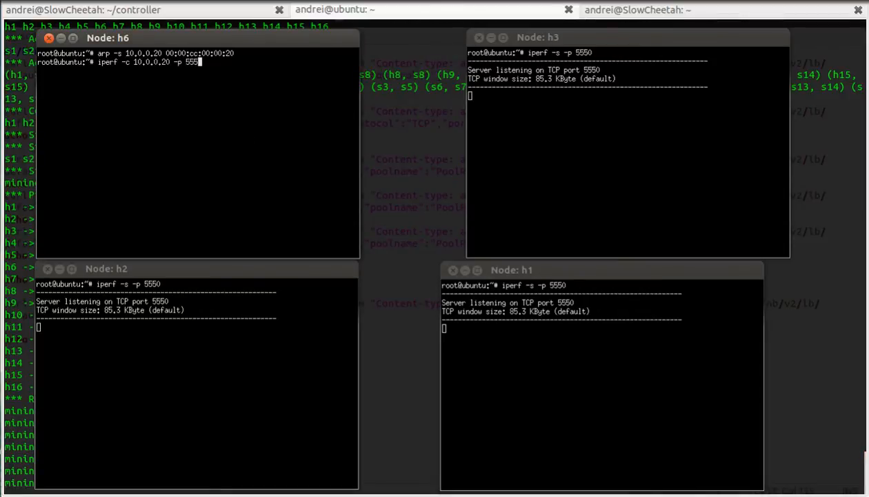
{"action": "key", "text": "Return"}
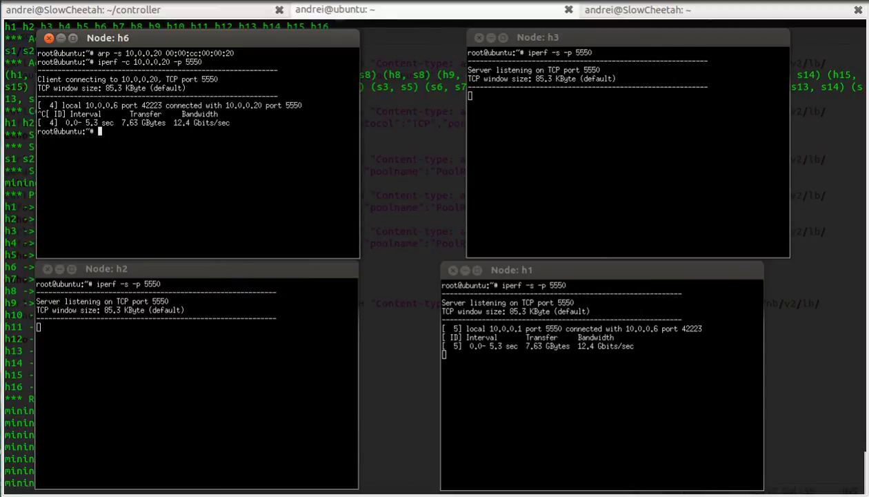
{"action": "type", "text": "iperf -c 10.0.0.20 -p 5550"}
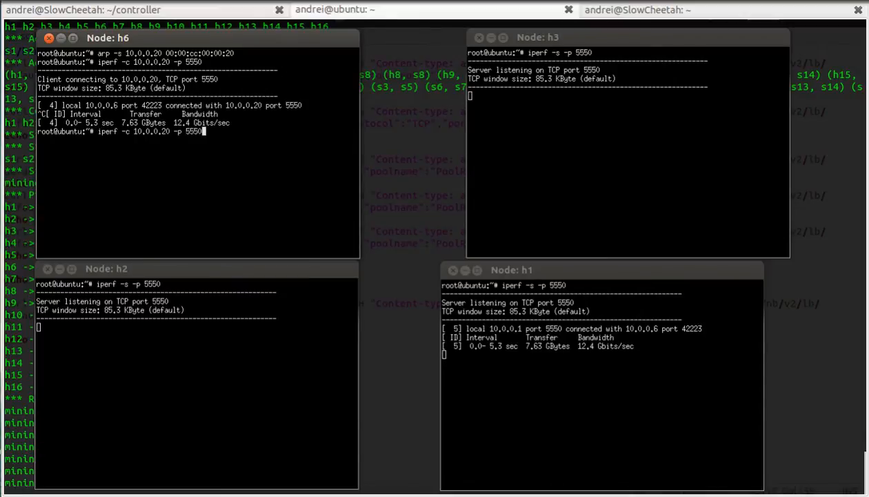
{"action": "key", "text": "Return"}
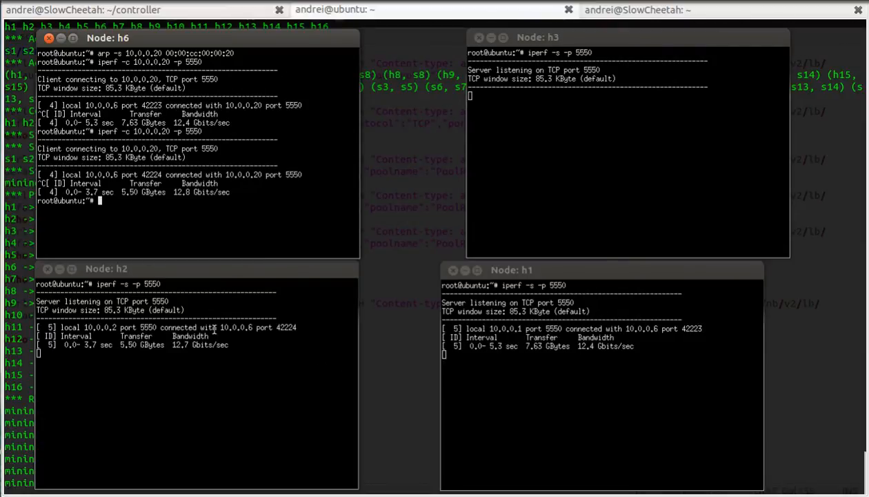
{"action": "type", "text": "iperf -c 10.0.0.20 -p 5550"}
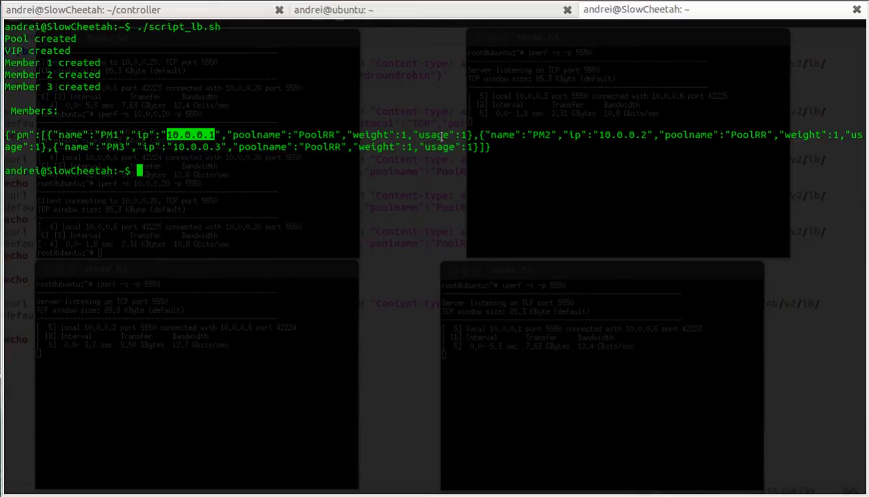
{"action": "mouse_move", "coordinate": [350, 135]}
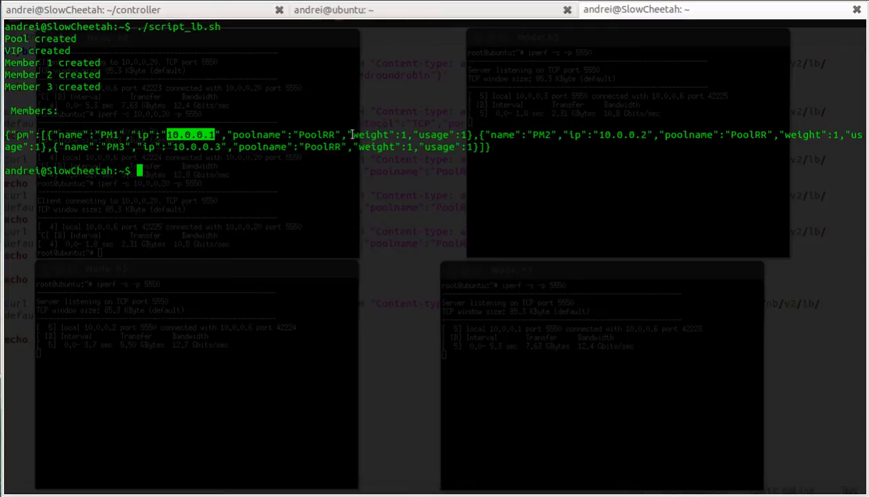
- Pick out PM1's IP in the weight-1 member list before returning to script_lb.sh in gedit
{"action": "double_click", "coordinate": [375, 136]}
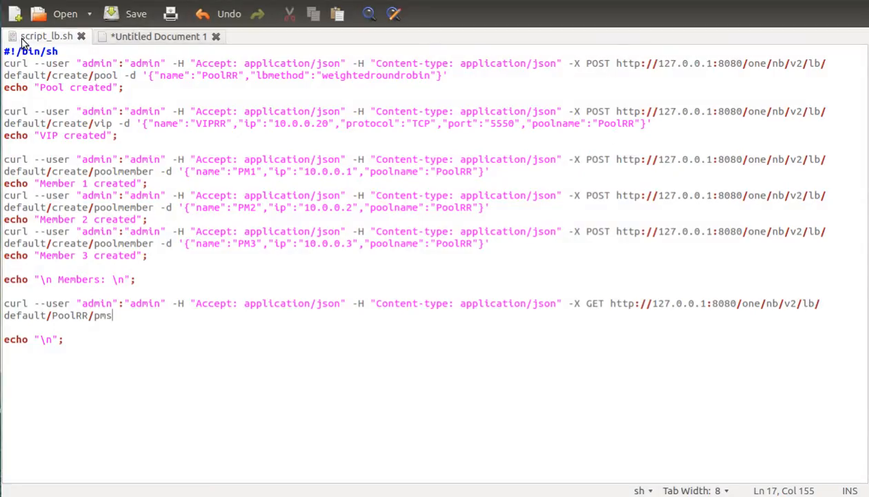
- Edit the draft changeWeight curl command to target PM2 with weight 10
{"action": "left_click", "coordinate": [157, 36]}
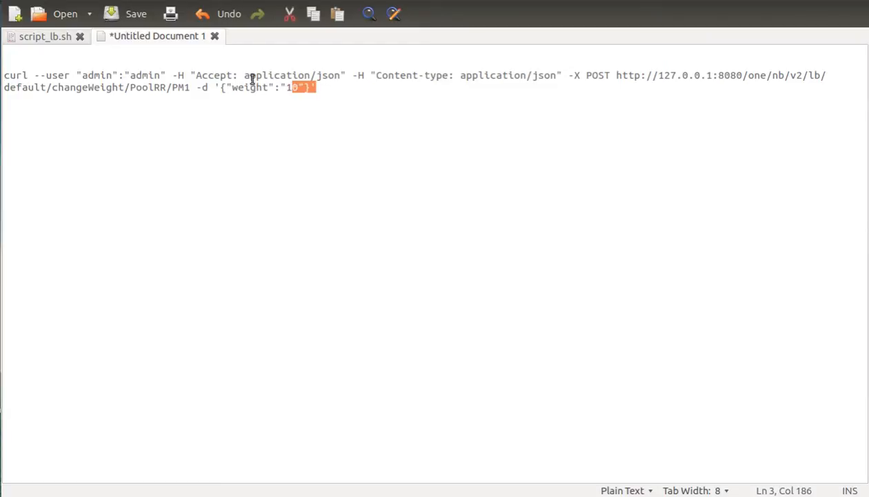
{"action": "key", "text": "ctrl+a"}
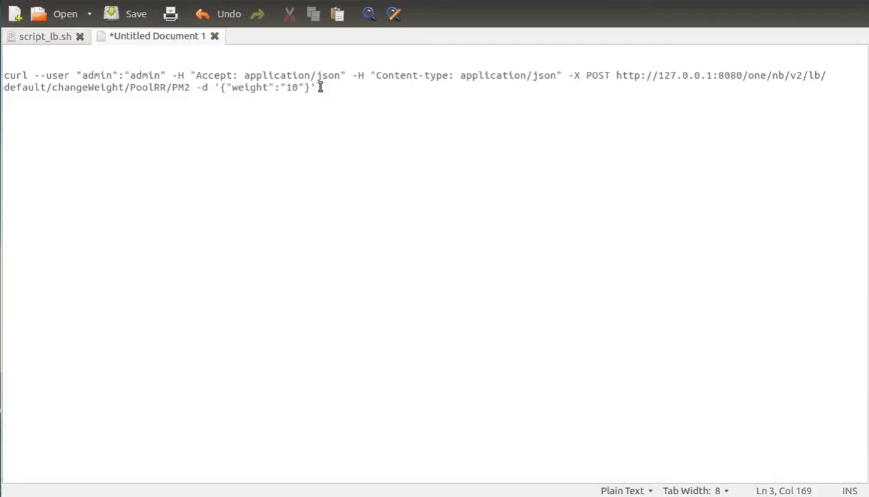
{"action": "key", "text": "ctrl+a"}
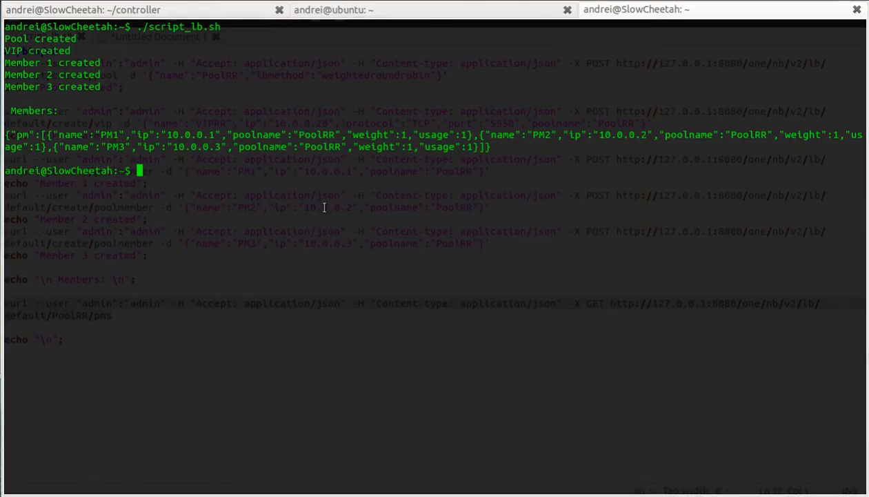
- List PoolRR's members with the curl GET and copy the PM2 weight-change command from gedit
{"action": "type", "text": "curl --user \"admin\":\"admin\" -H \"Accept: application/json\" -H \"Content-type: application/json\" -X GET http://127.0.0.1:8080/one/nb/v2/lb/default/PoolRR/pms"}
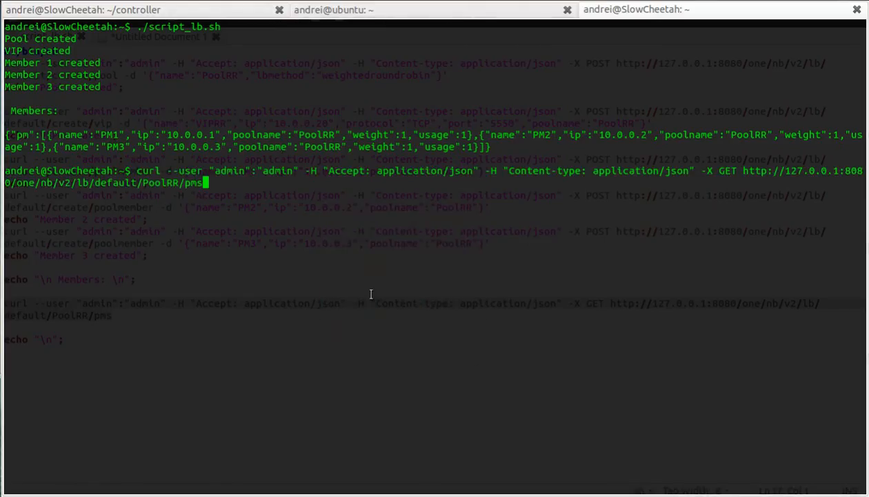
{"action": "key", "text": "Return"}
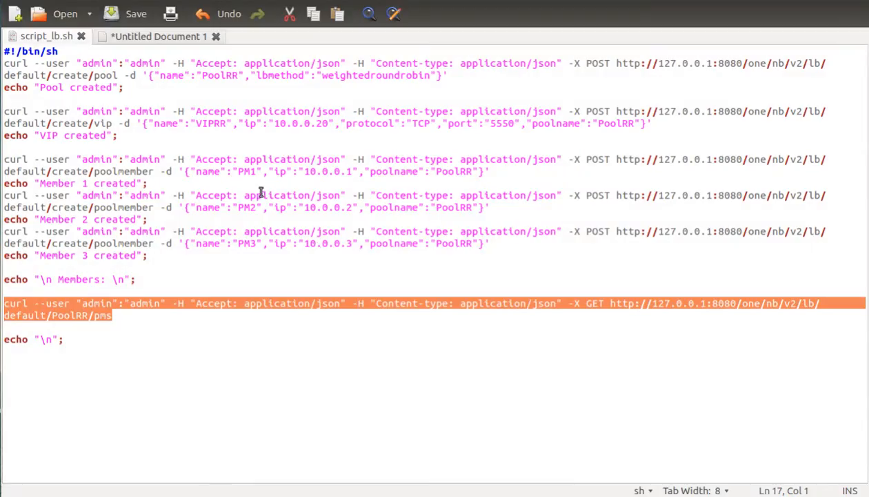
{"action": "left_click", "coordinate": [158, 36]}
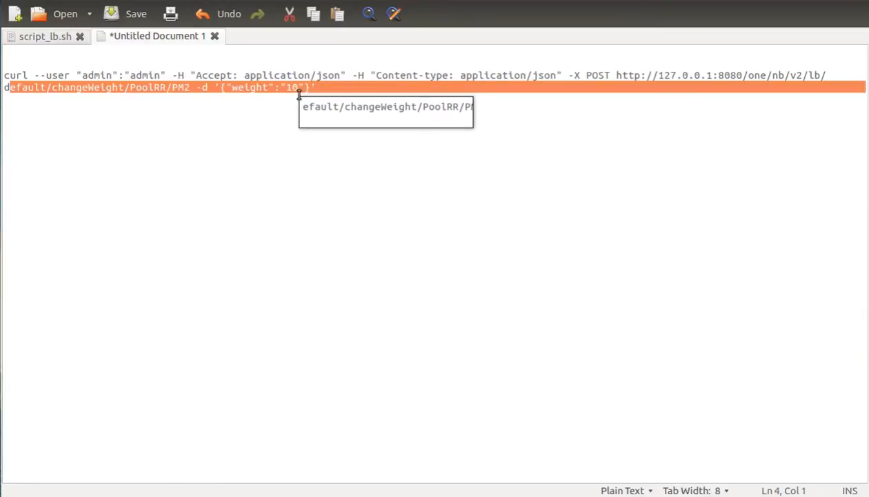
{"action": "left_click", "coordinate": [306, 95]}
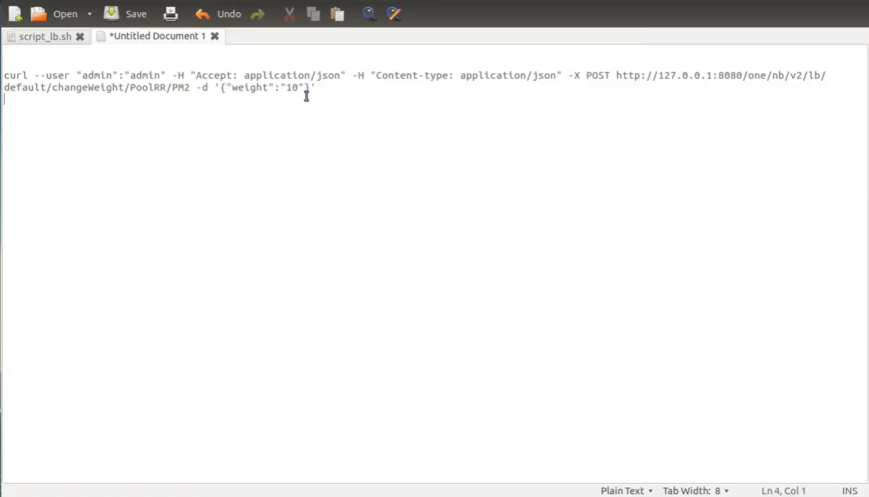
{"action": "key", "text": "ctrl+a"}
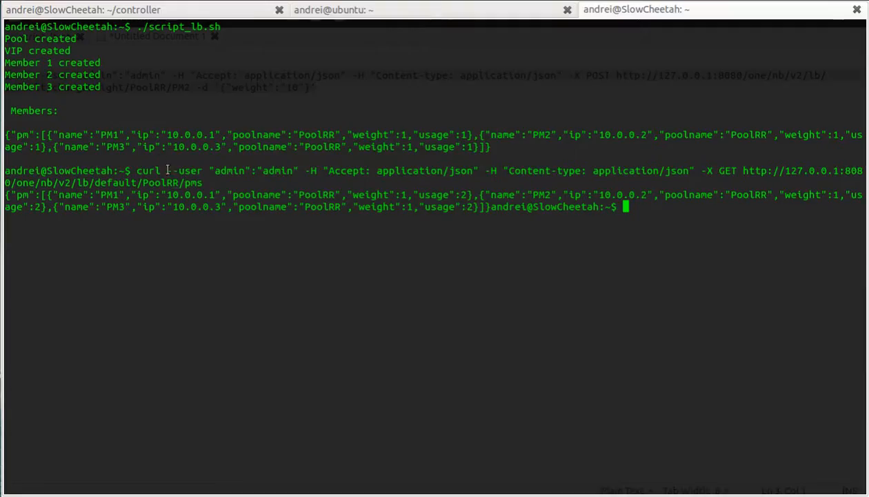
- Run the changeWeight POST setting PM2 to weight 10 and re-list members showing PM2 at 10
{"action": "key", "text": "Return"}
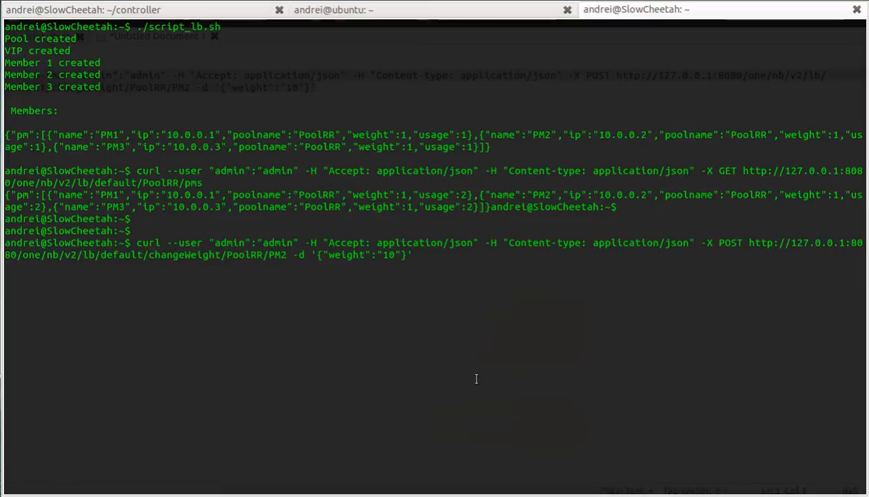
{"action": "key", "text": "Return"}
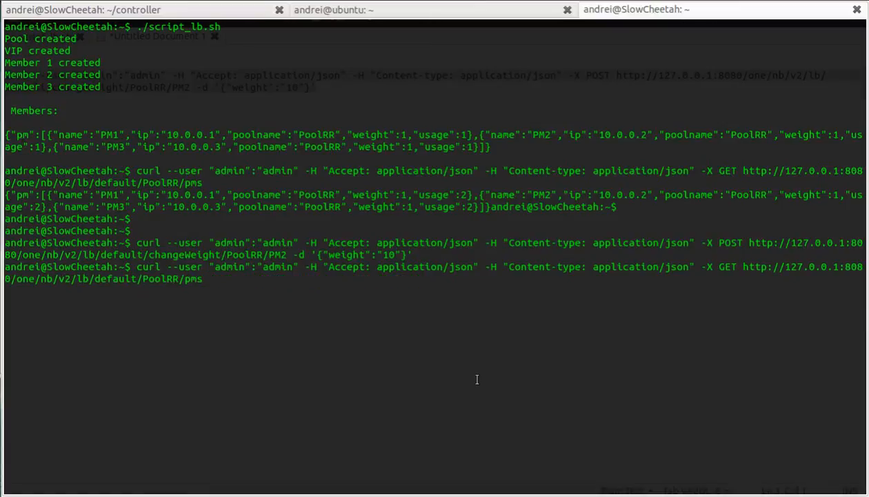
{"action": "key", "text": "Return"}
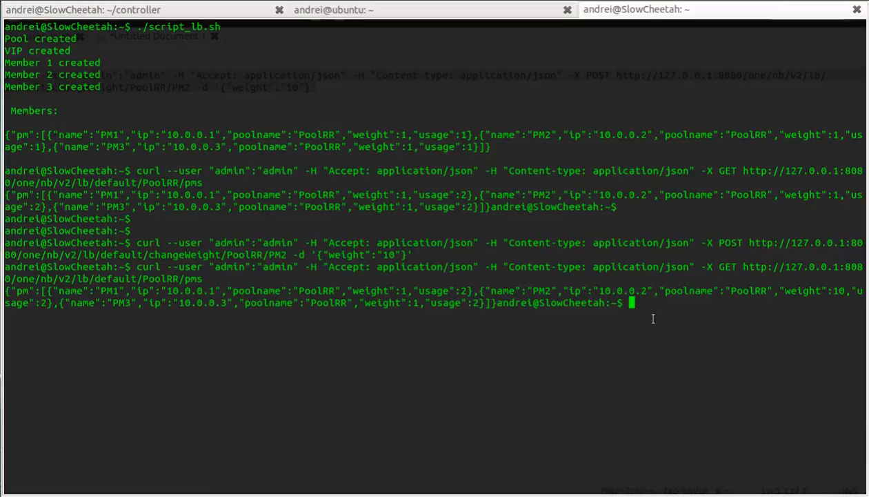
{"action": "double_click", "coordinate": [544, 290]}
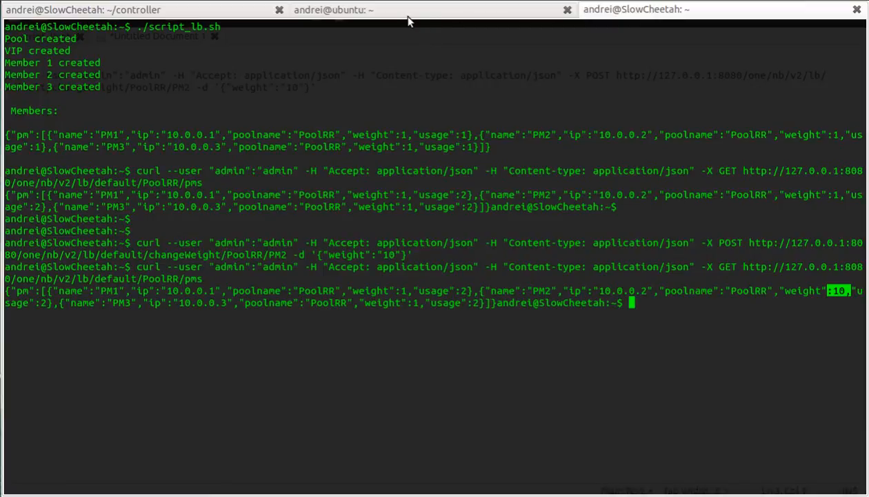
{"action": "mouse_move", "coordinate": [8, 334]}
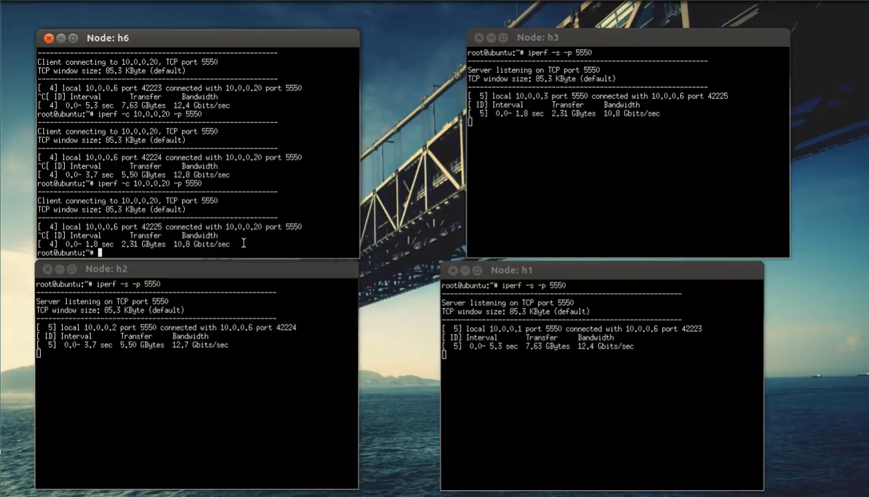
- Run iperf -c 10.0.0.20 -p 5550 from h6 again, now served by h2 at 11.2 Gbits/sec
{"action": "type", "text": "iperf -c 10.0.0.20 -p 5550"}
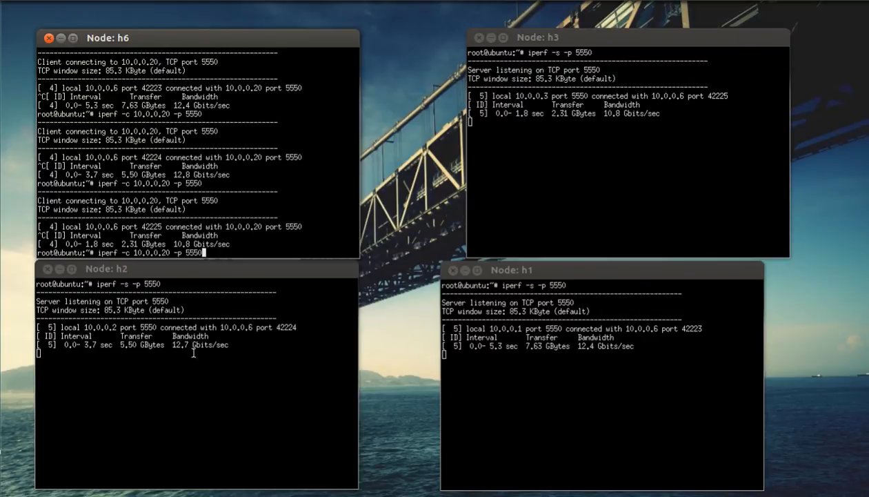
{"action": "mouse_move", "coordinate": [243, 353]}
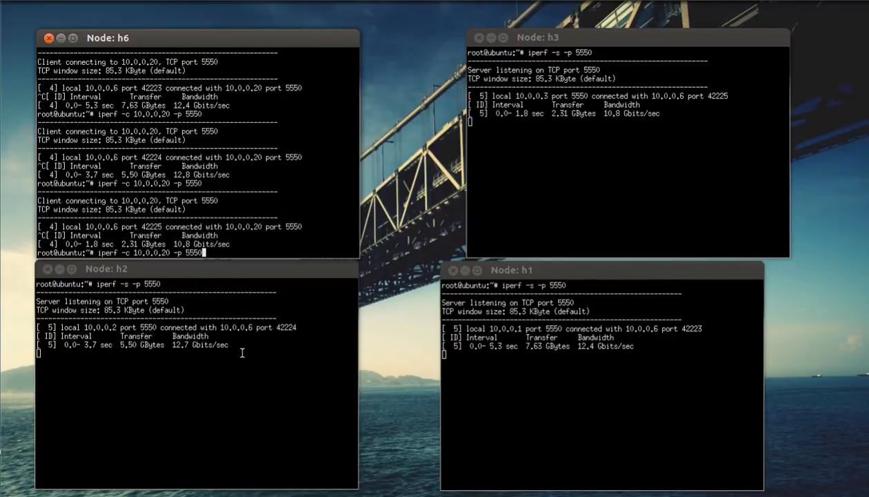
{"action": "mouse_move", "coordinate": [184, 284]}
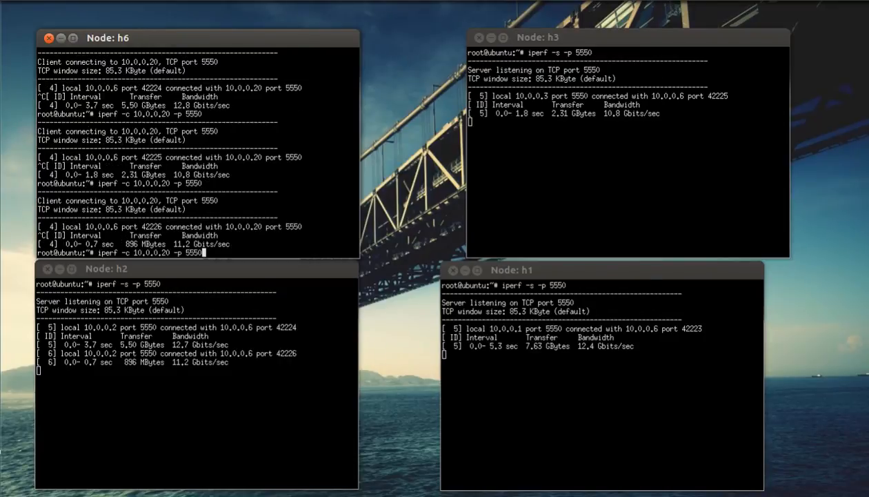
{"action": "key", "text": "Return"}
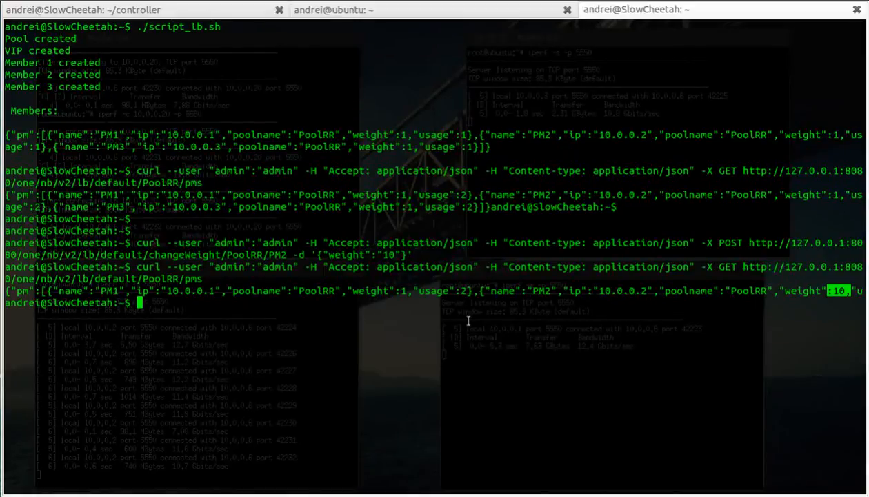
- Re-query PoolRR members, showing PM2 weight 10 usage 9, PM1 and PM3 usage 2
{"action": "key", "text": "Return"}
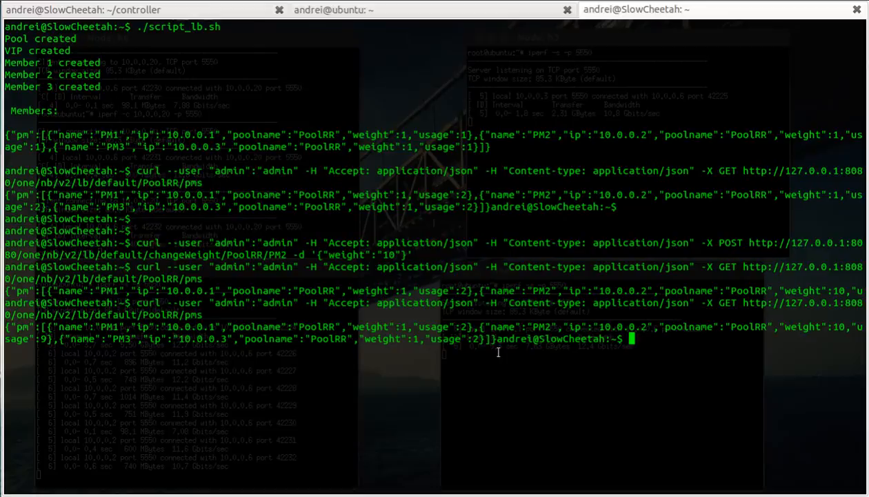
{"action": "mouse_move", "coordinate": [422, 284]}
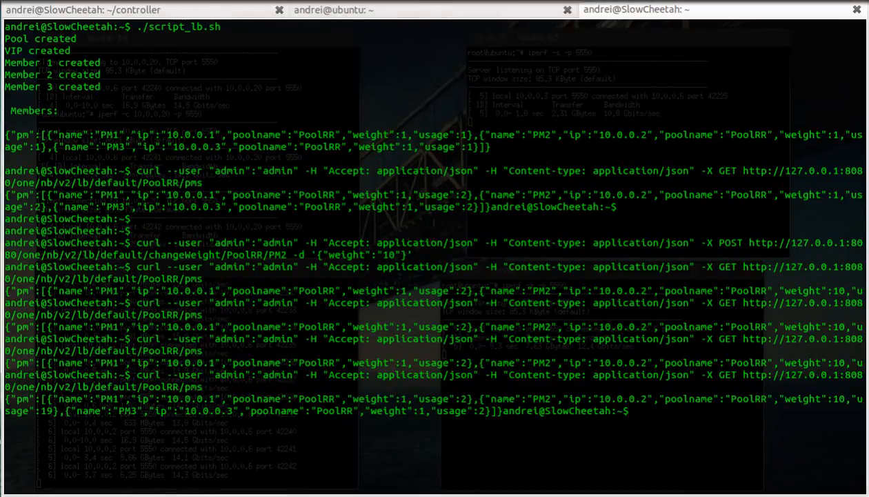
{"action": "mouse_move", "coordinate": [232, 251]}
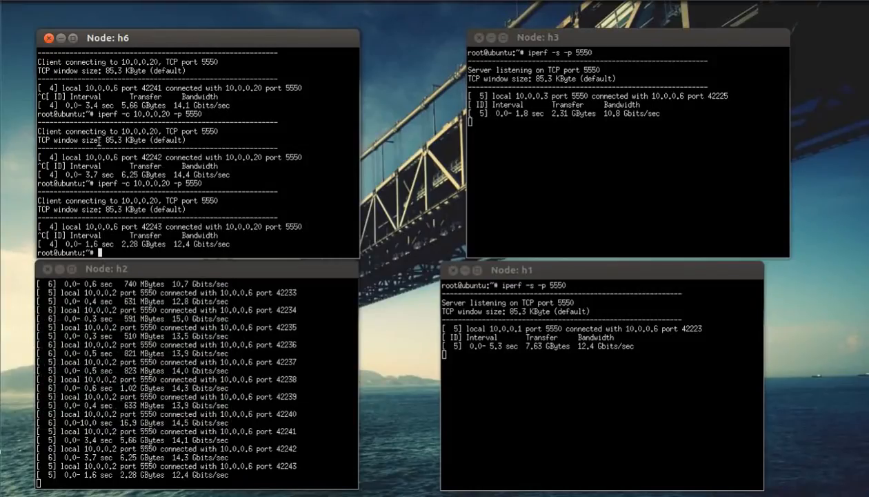
- Run iperf -c 10.0.0.20 -p 5550 from h6 again; h1 serves it at 12.0 Gbits/sec
{"action": "type", "text": "iperf -c 10.0.0.20 -p 5550"}
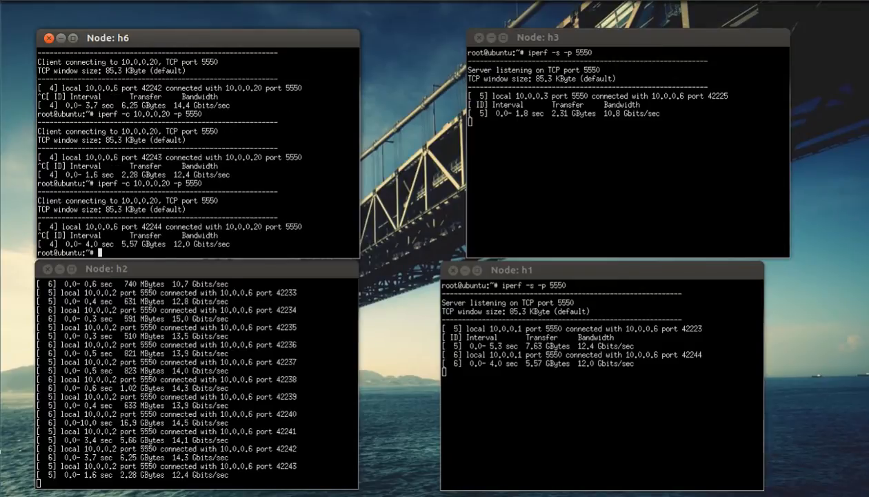
{"action": "mouse_move", "coordinate": [144, 273]}
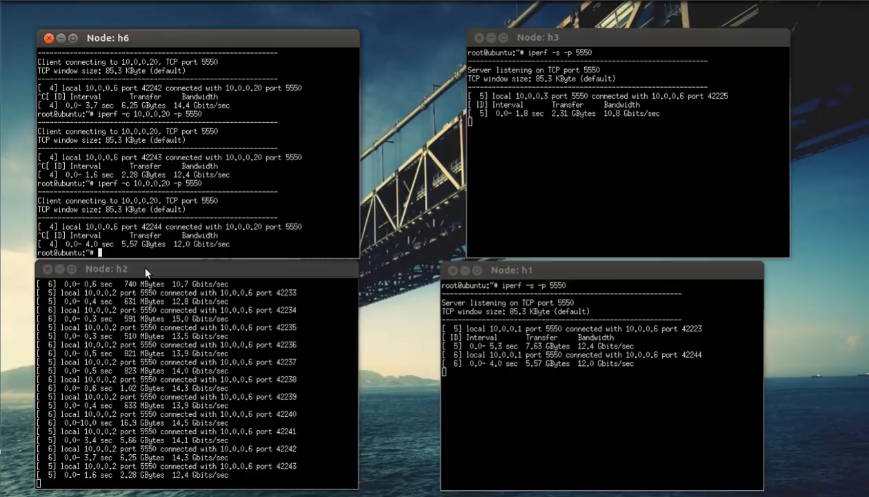